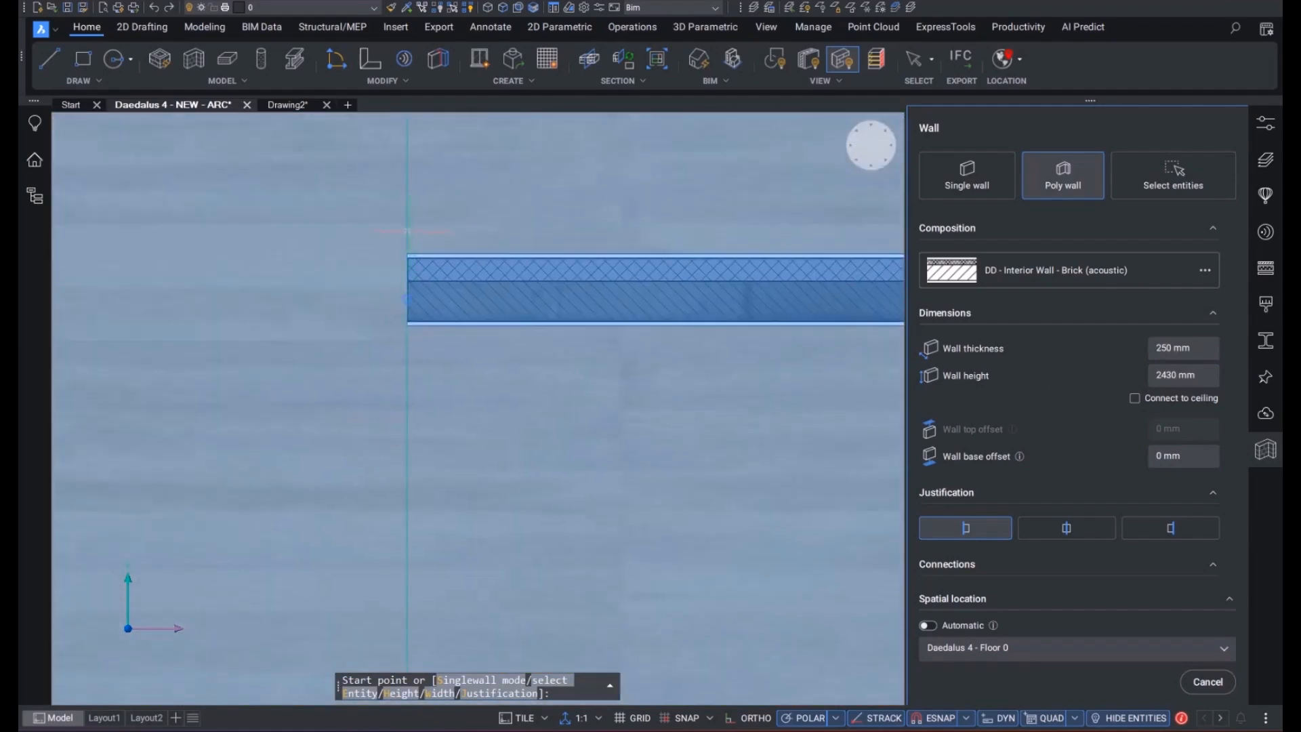
Step: Place the new brick interior wall's start point at the left end of the horizontal wall
click(387, 236)
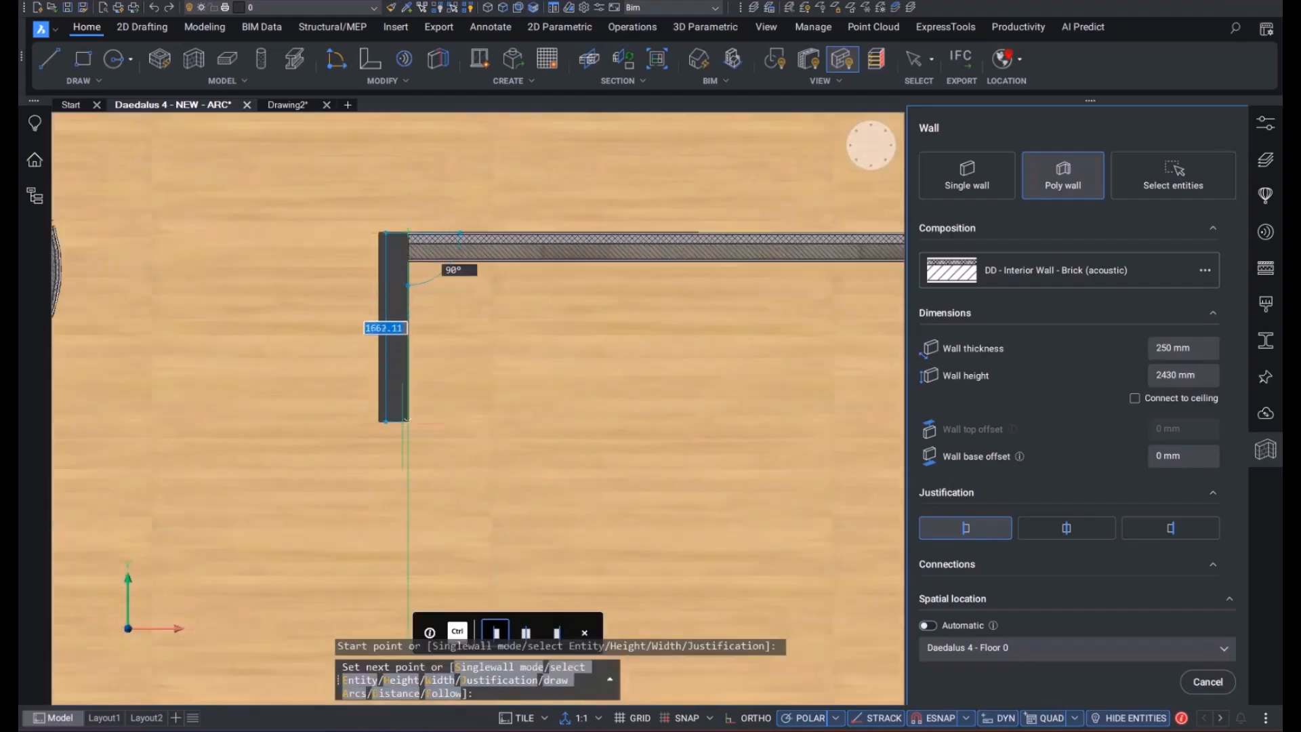
mouse_move(407, 564)
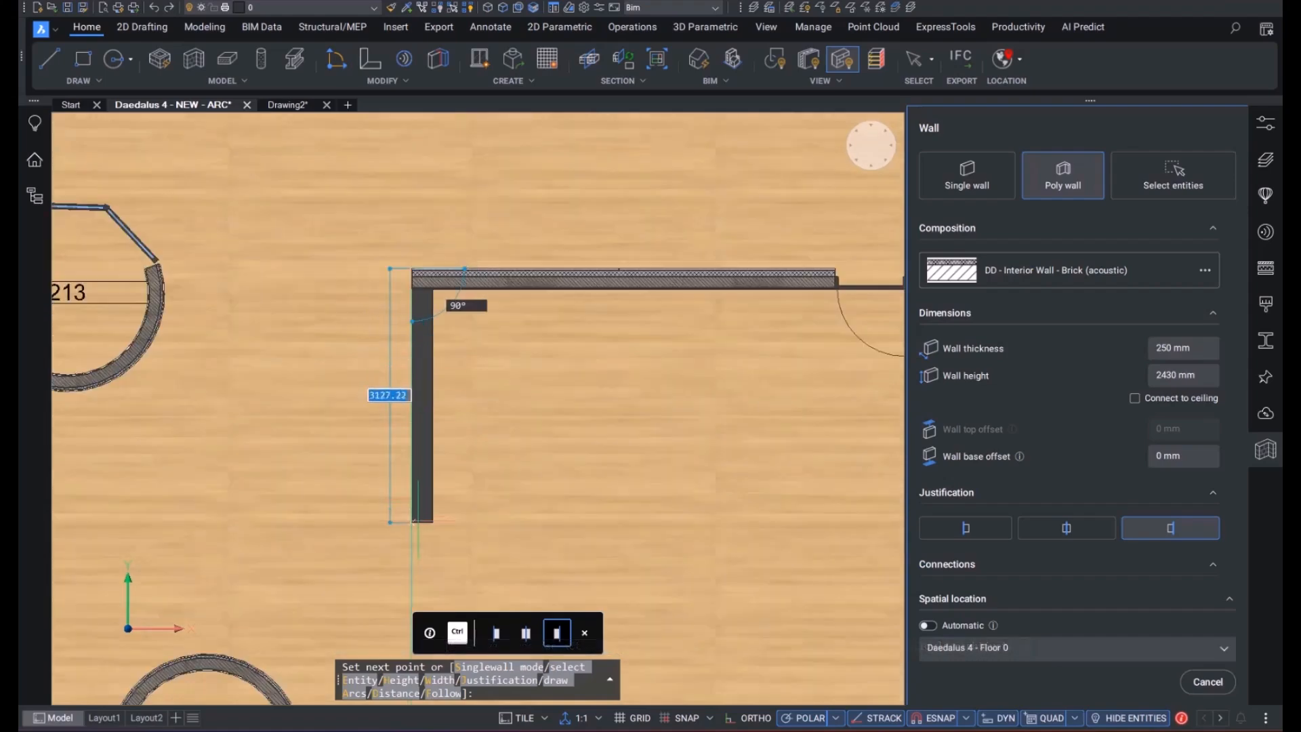
mouse_move(412, 529)
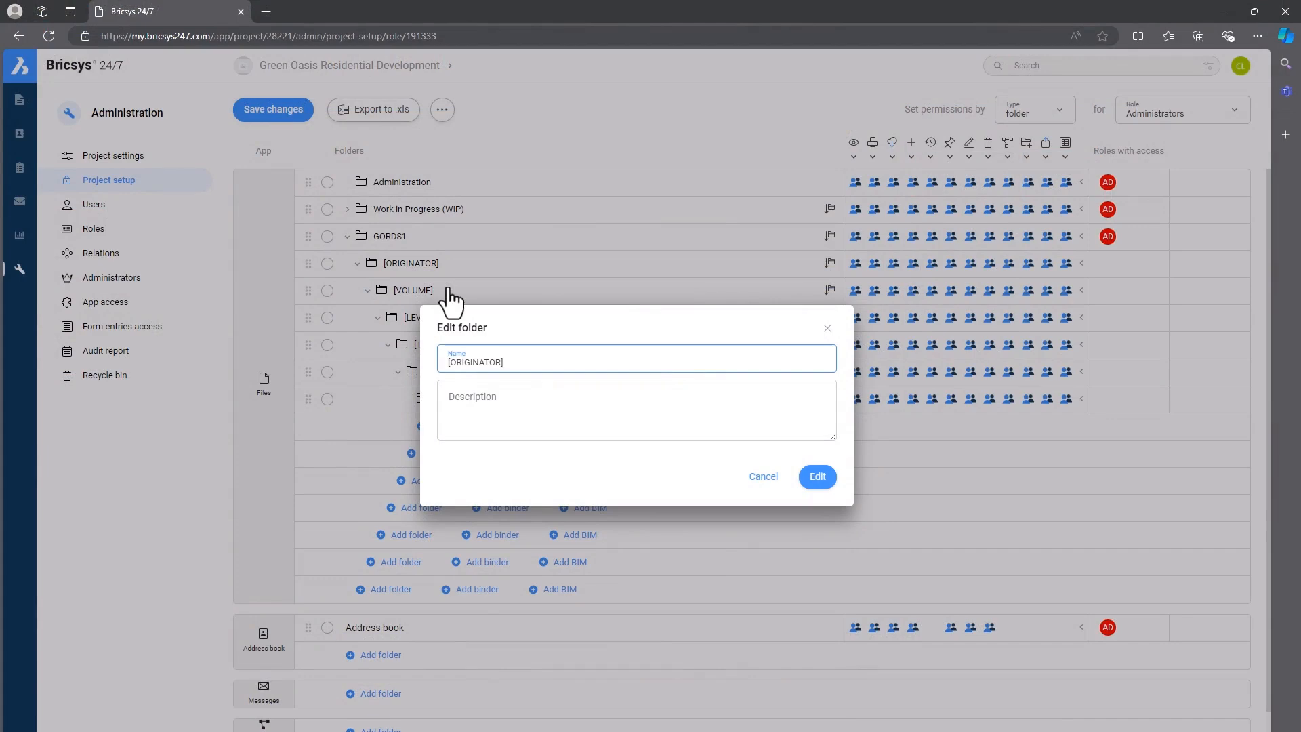
Step: Rename the [ORIGINATOR] folder to BRICS, then enter ZZ for the [VOLUME] folder
text(BRIC)
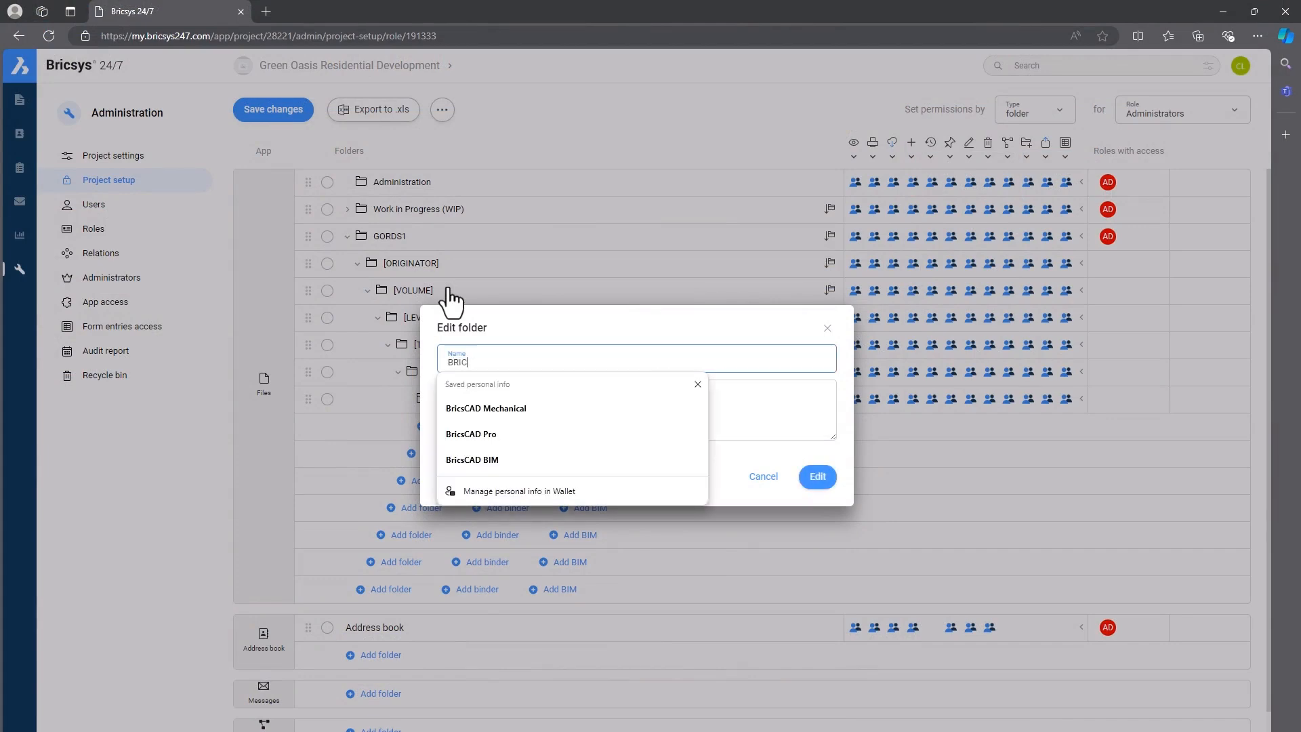
text(S)
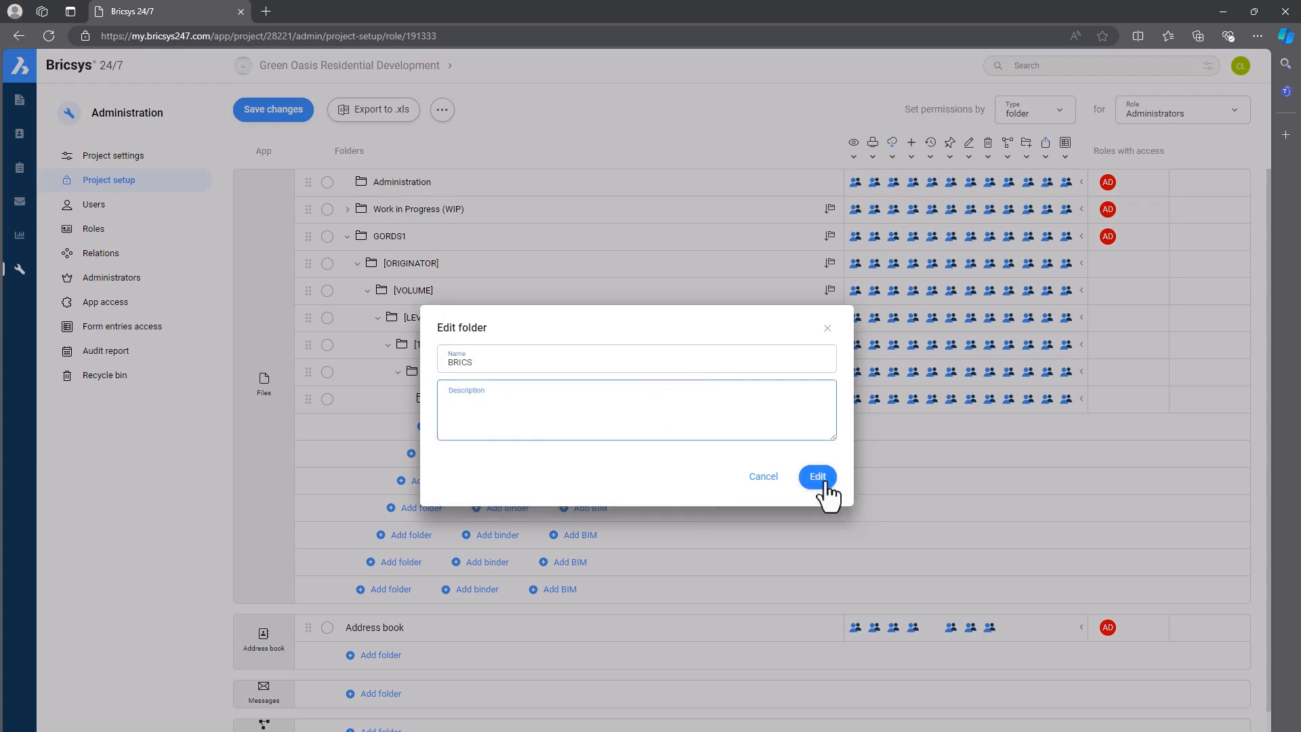
click(816, 476)
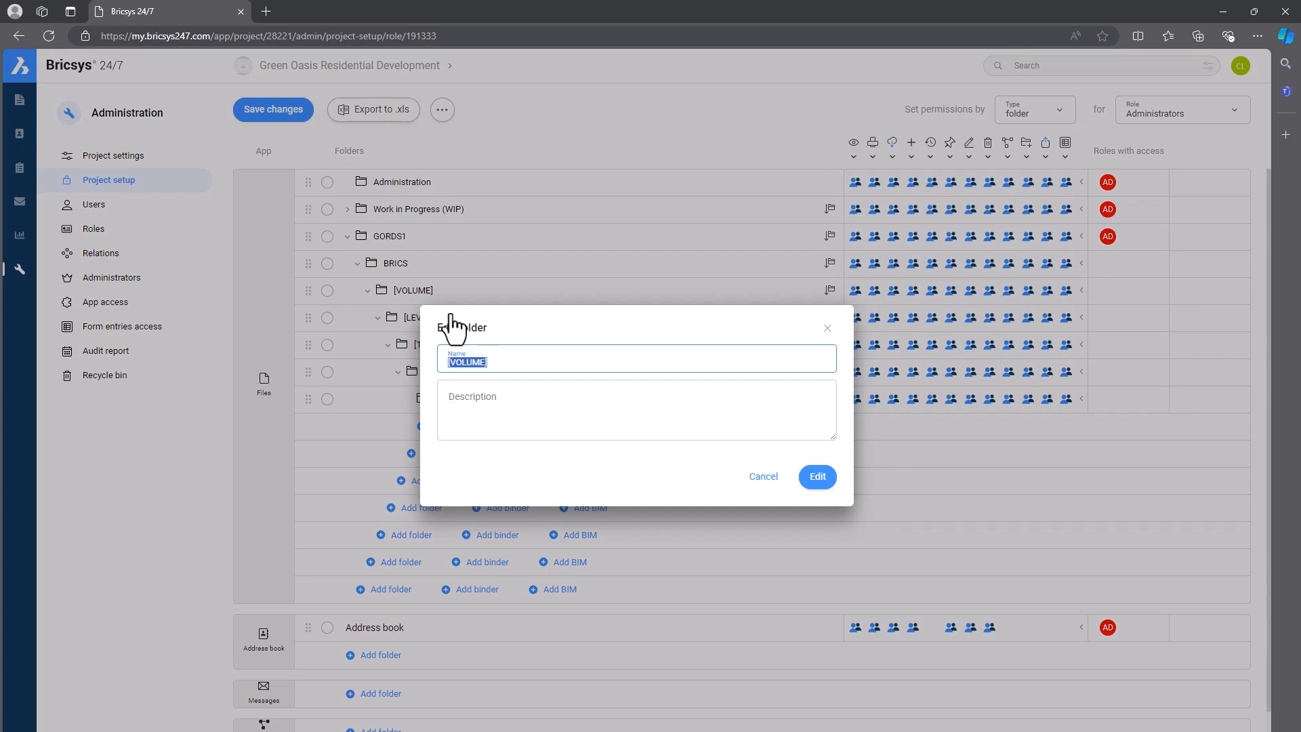
text(ZZ)
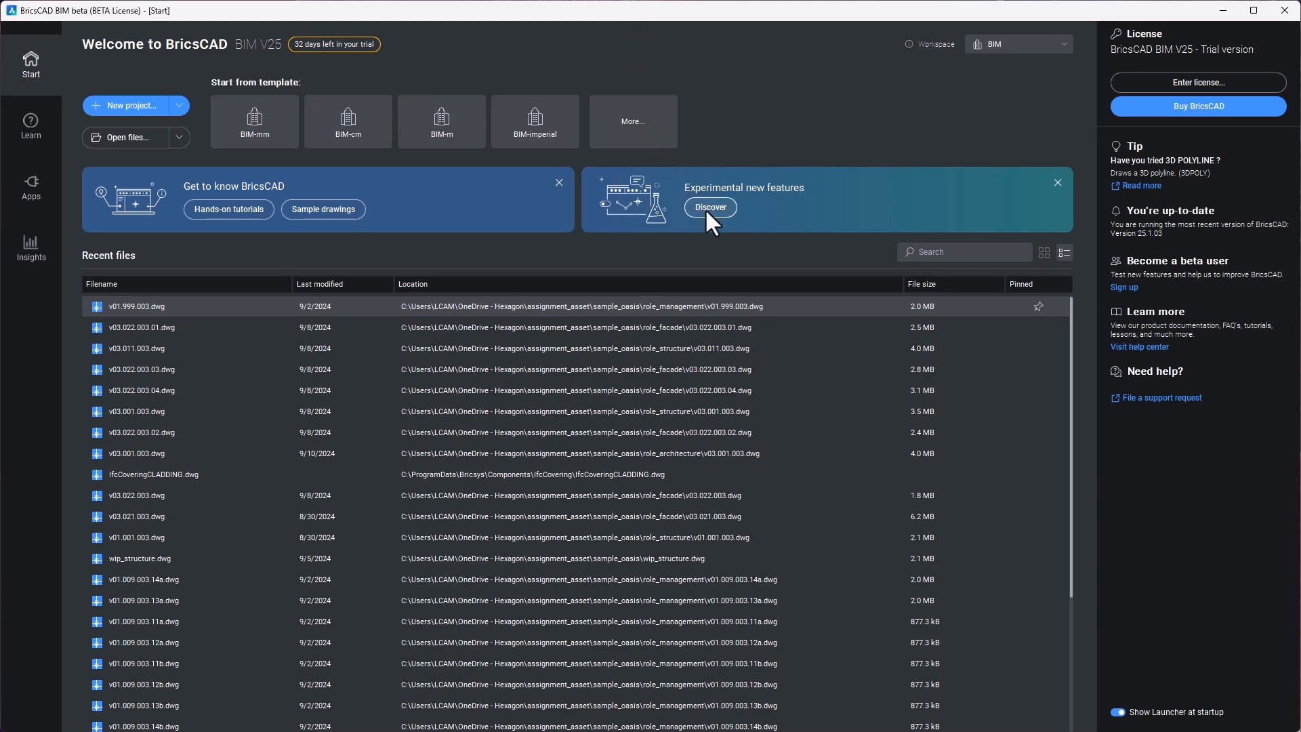
Step: Enable the experimental new features from the Start page and acknowledge the restart notice
click(709, 208)
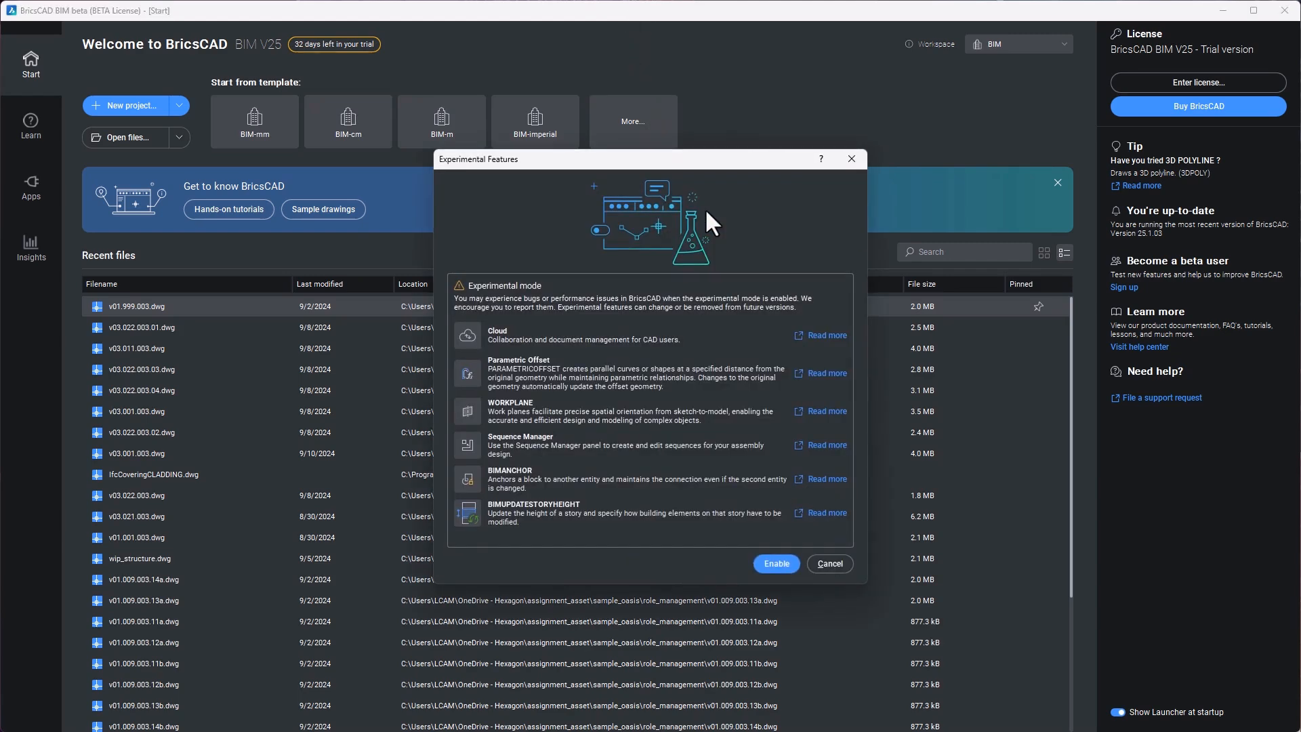
mouse_move(733, 357)
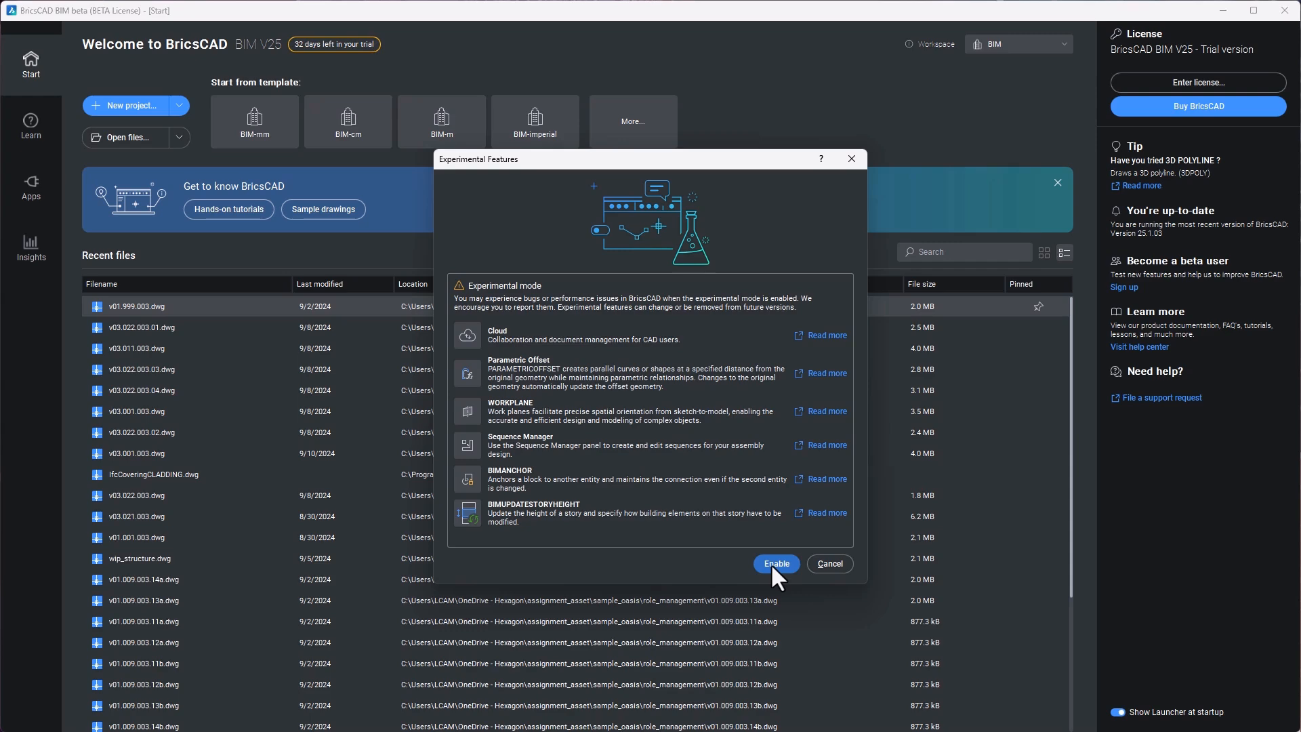
click(775, 564)
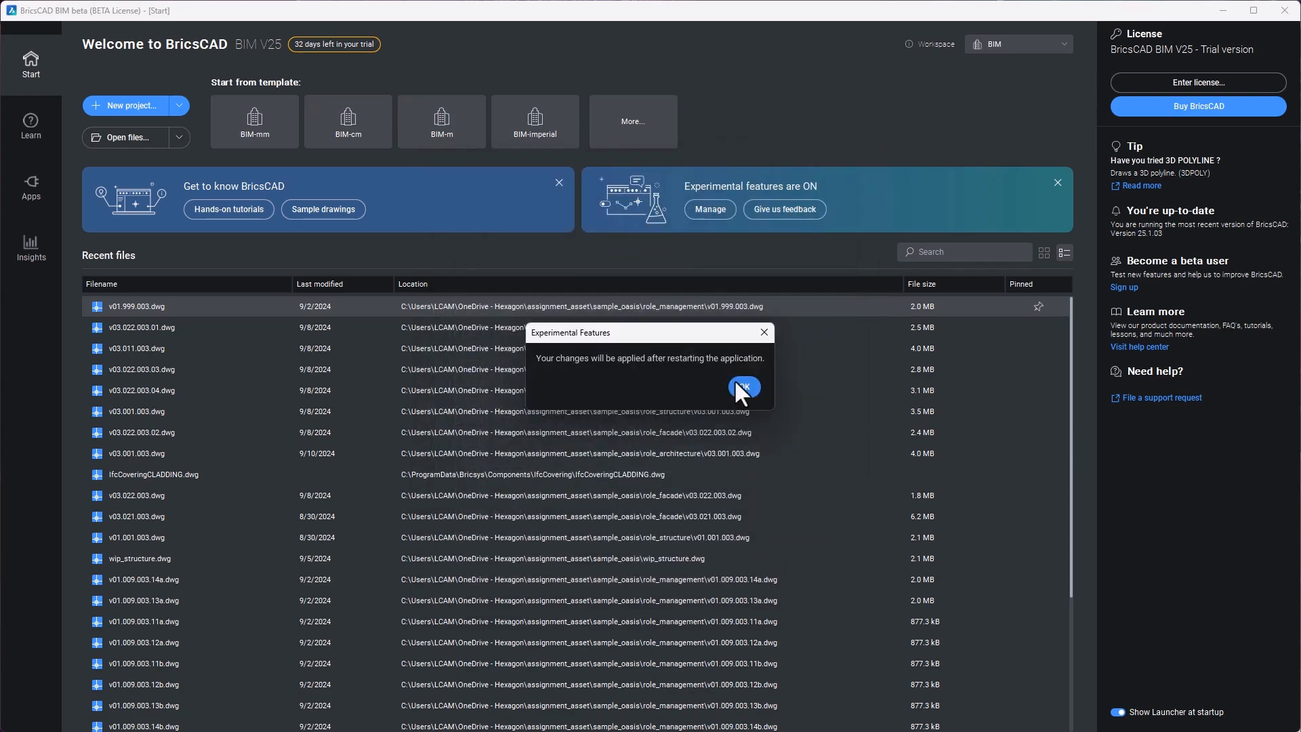
click(742, 386)
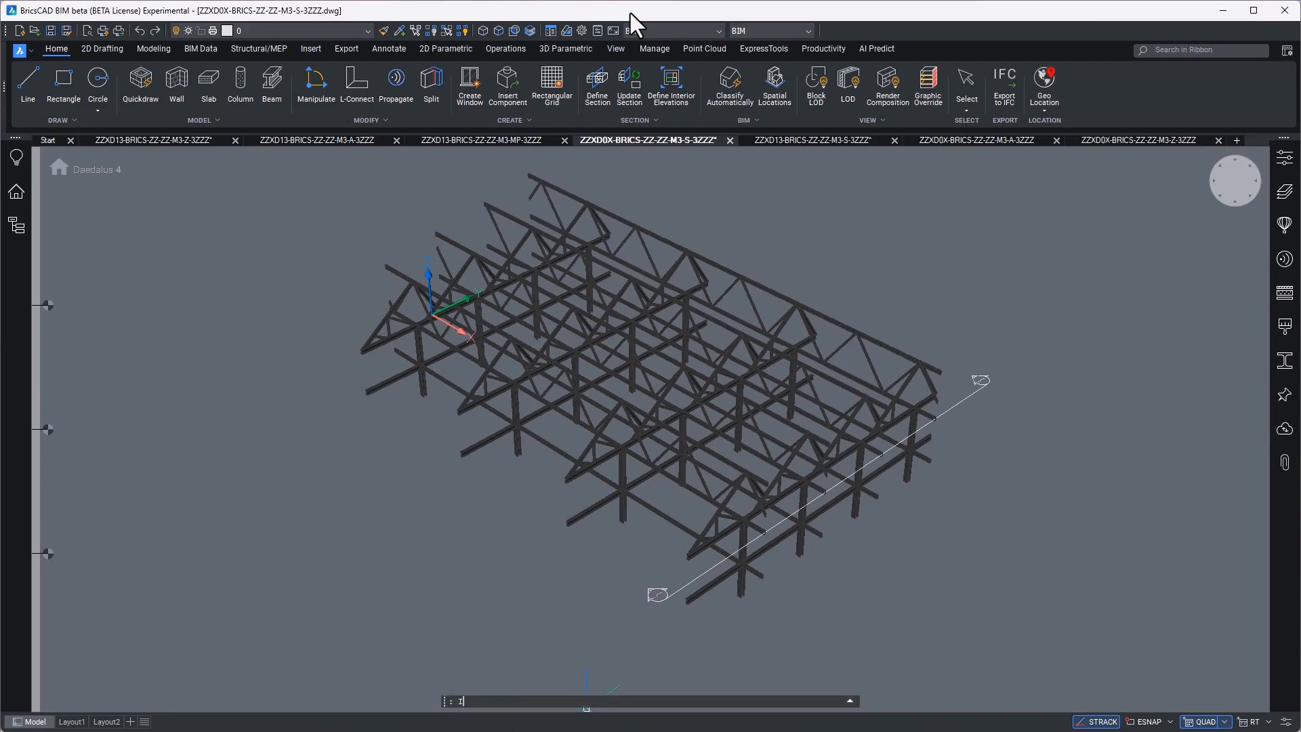
Step: Run IMPORT and choose the structural IFC file ZZXD13-BRICS-ZZ-ZZ-M3-S-3ZZZ from sample_daedalus
text(MPORT)
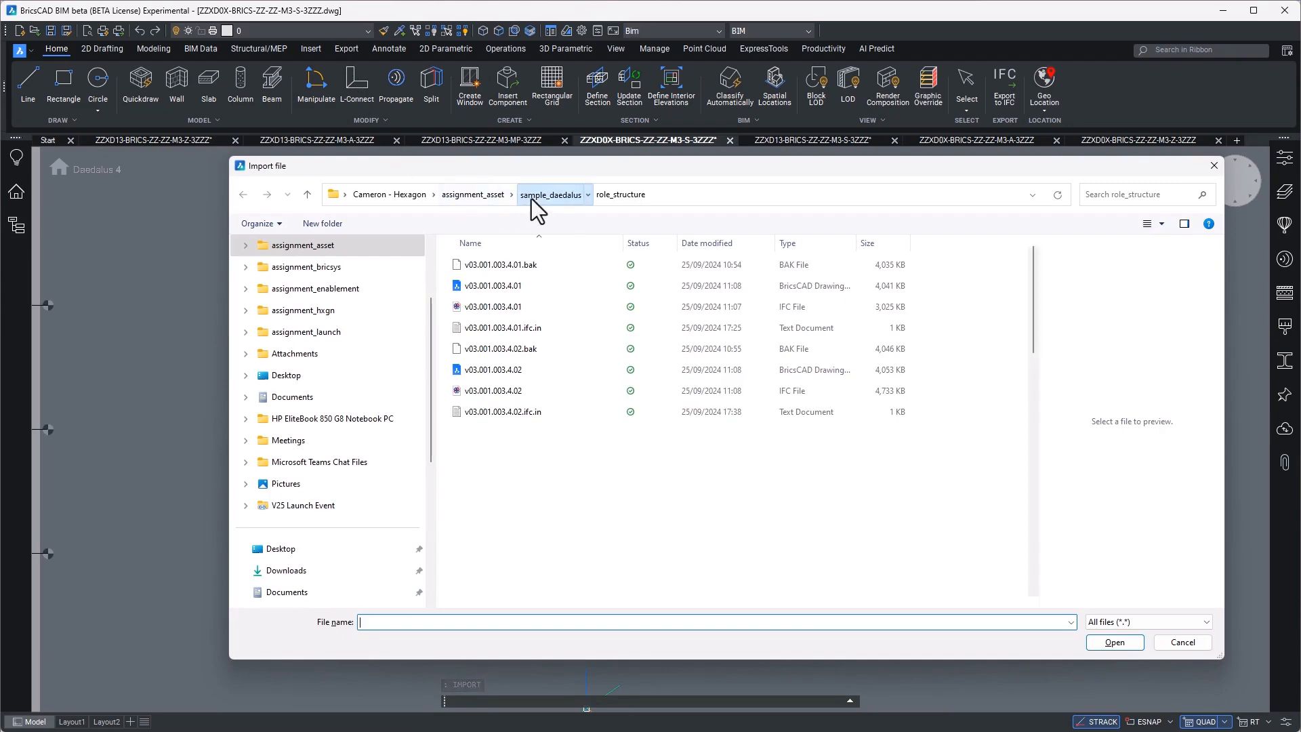
click(551, 194)
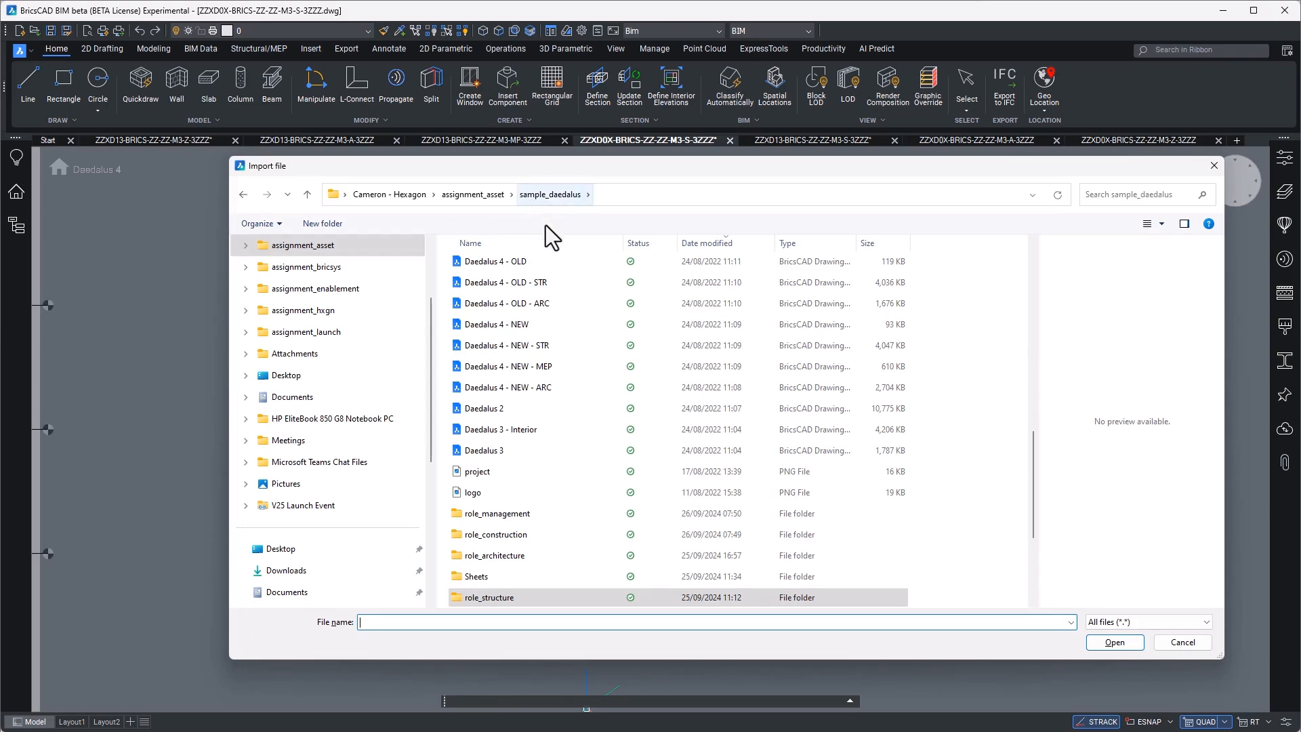
scroll(down, 3)
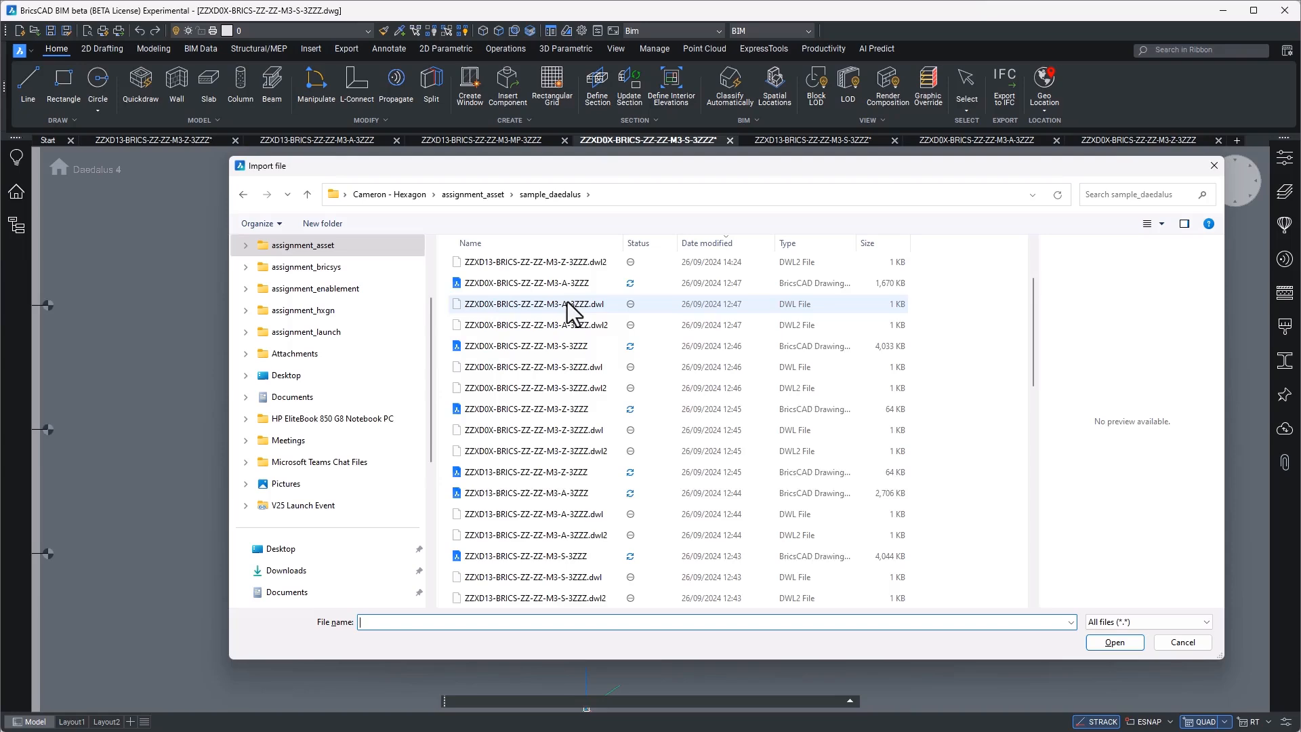
click(523, 264)
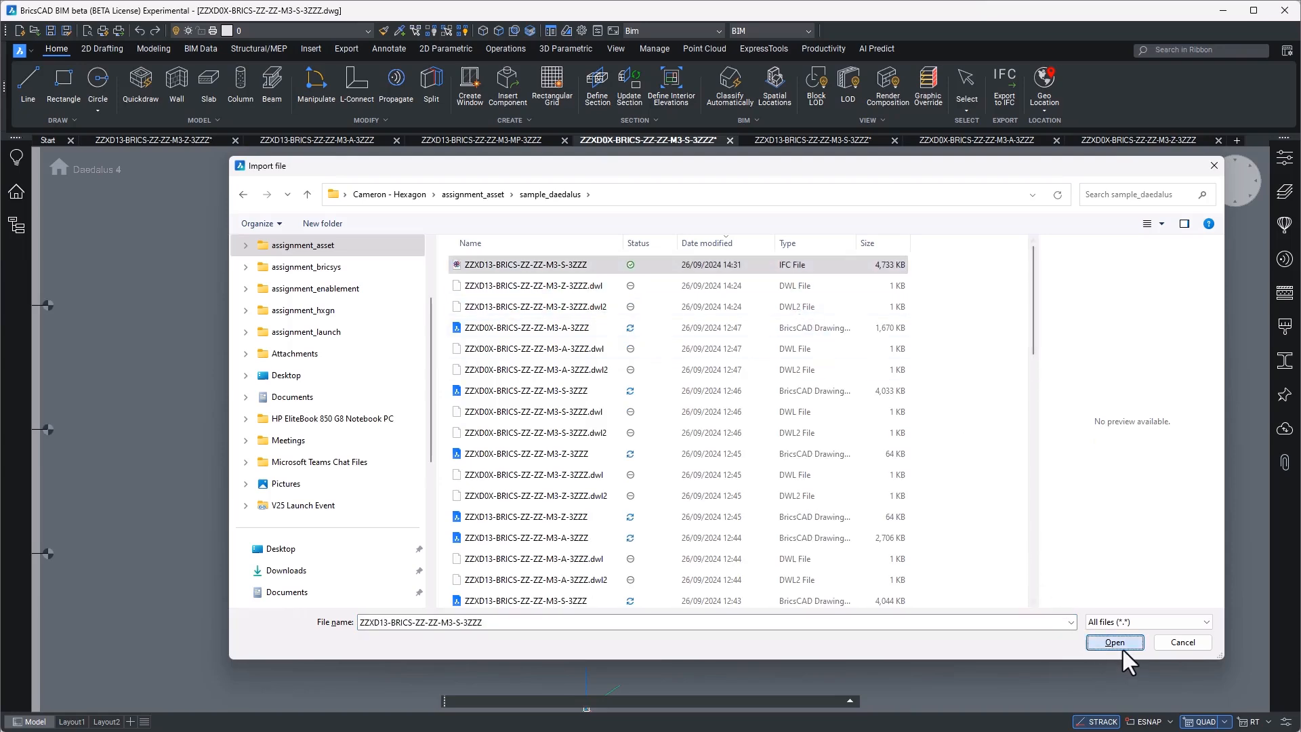
click(1114, 641)
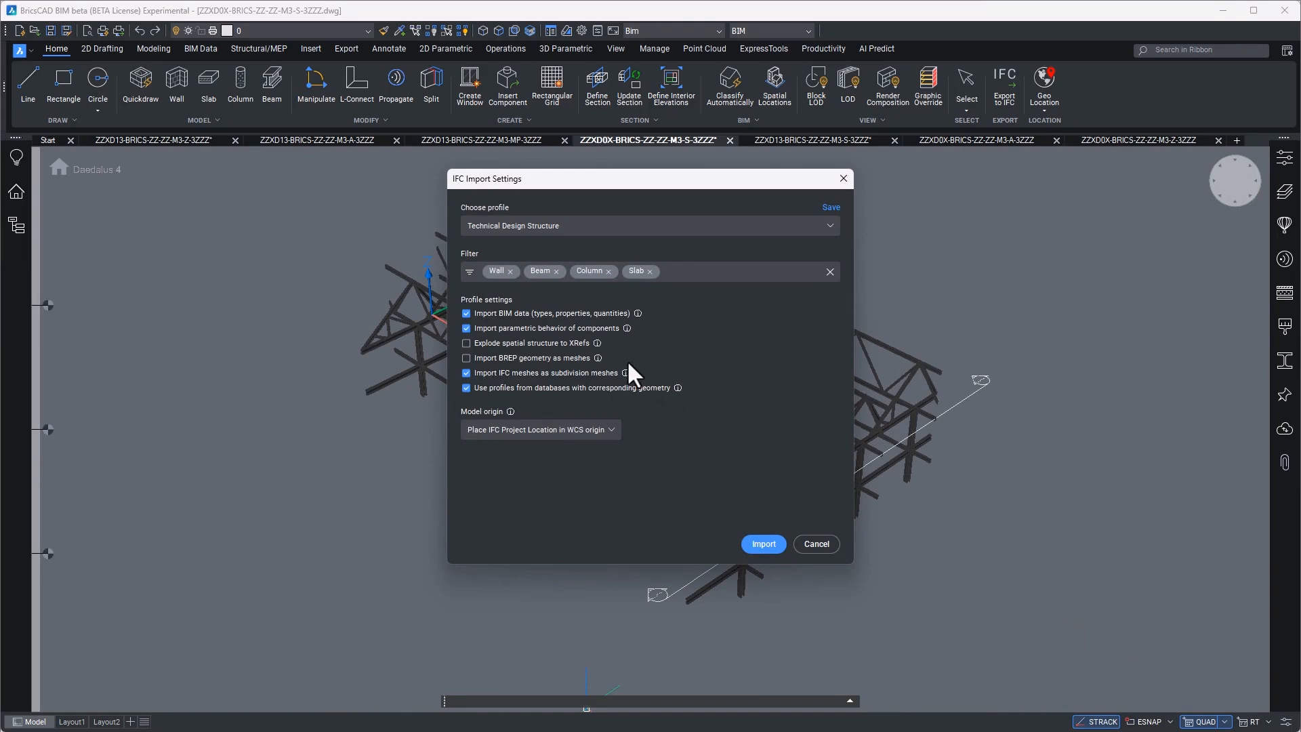
Step: Import the IFC model using the Structural Elements only profile
click(649, 226)
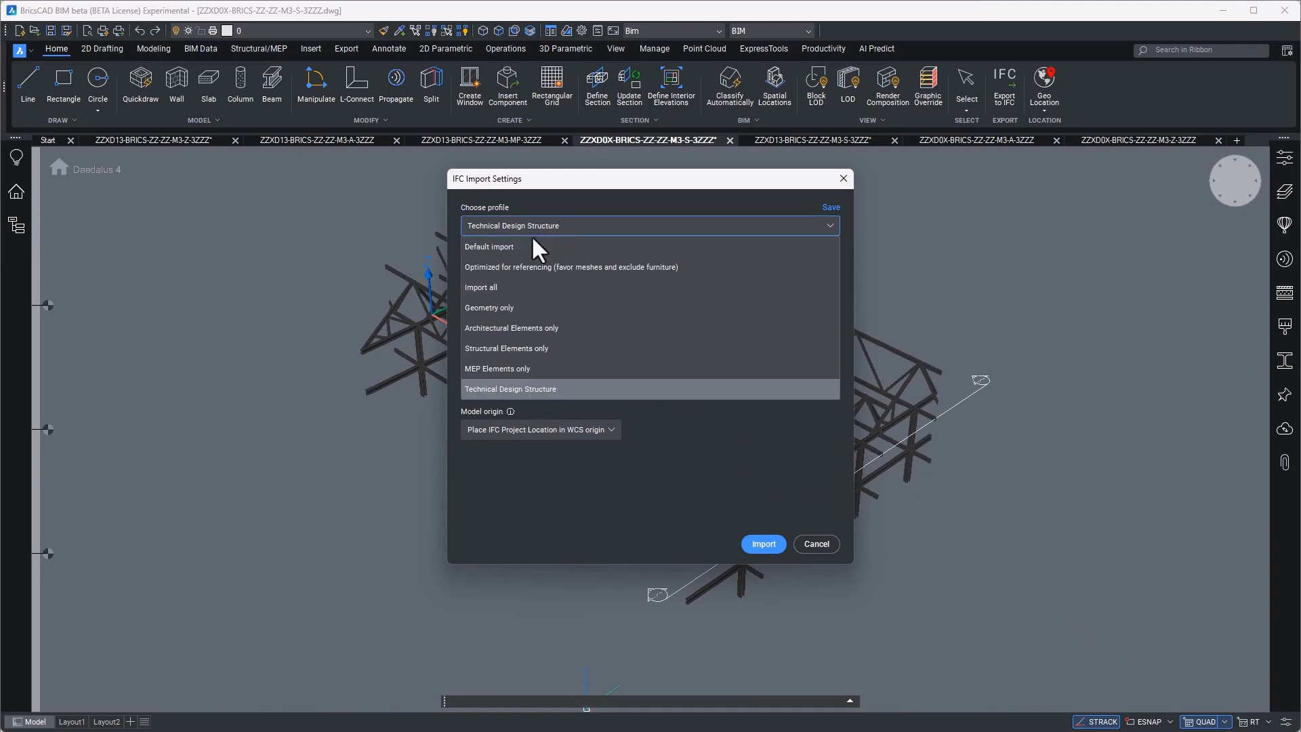
click(506, 349)
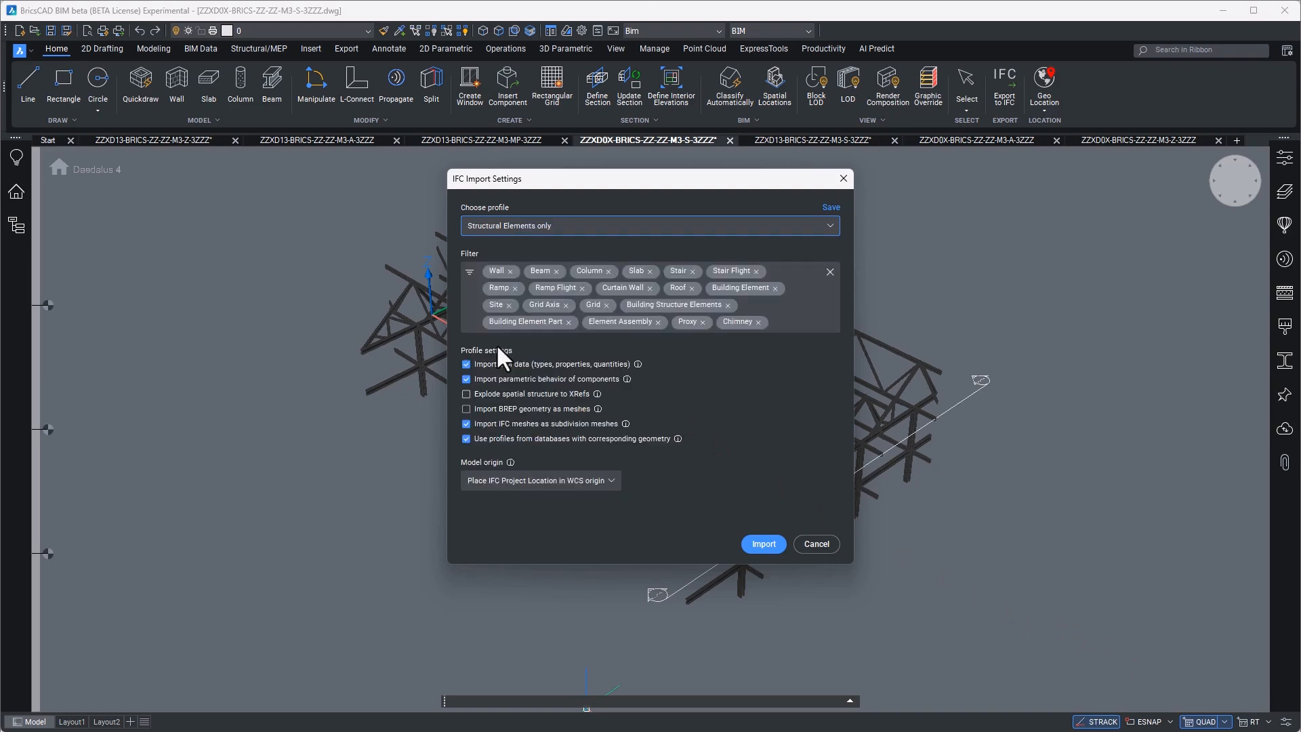
mouse_move(724, 555)
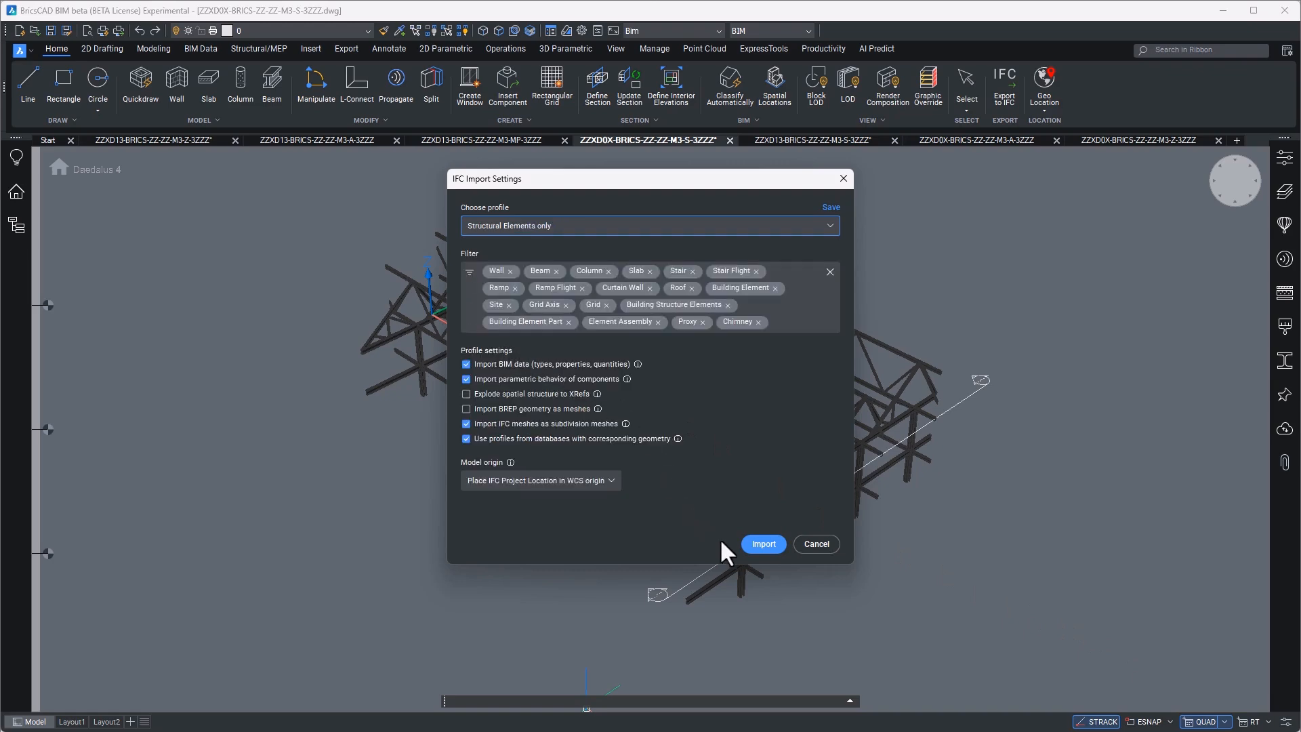
click(762, 544)
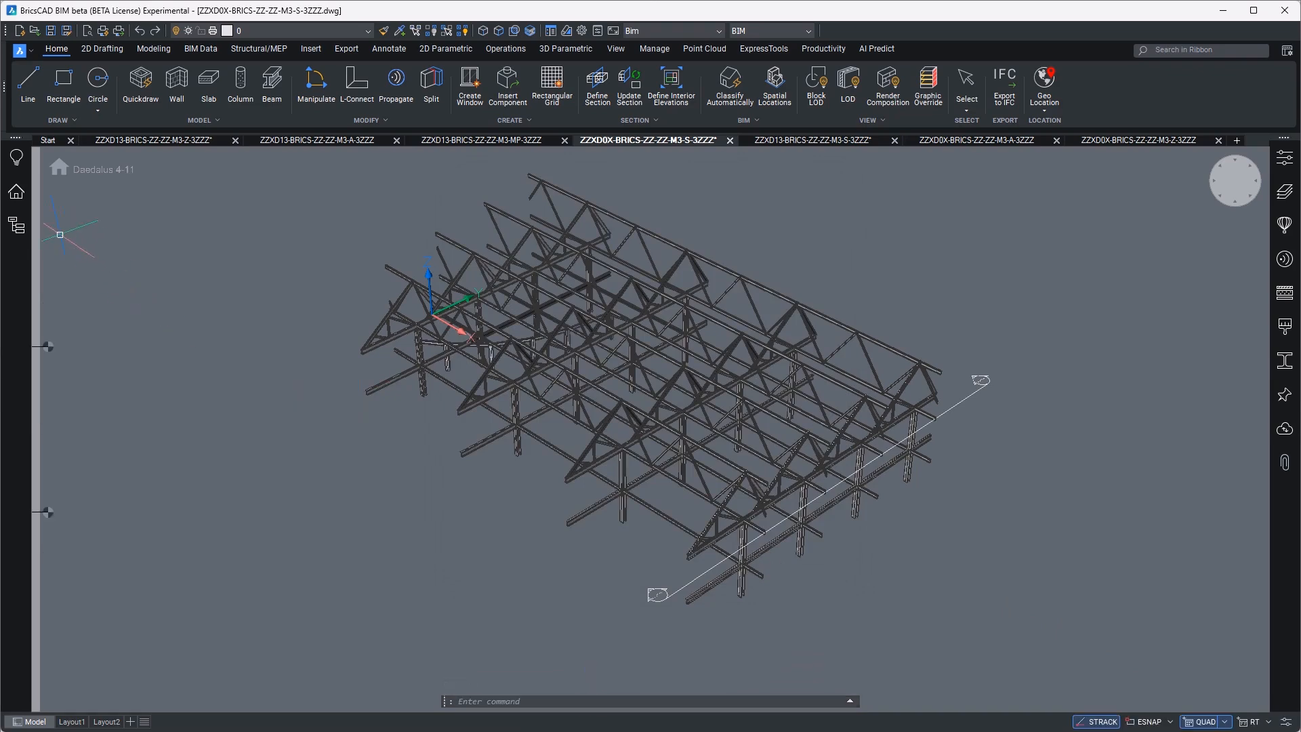
Step: Expand Building Elements in the Structure browser and list the Daedalus 4-11 members
click(16, 224)
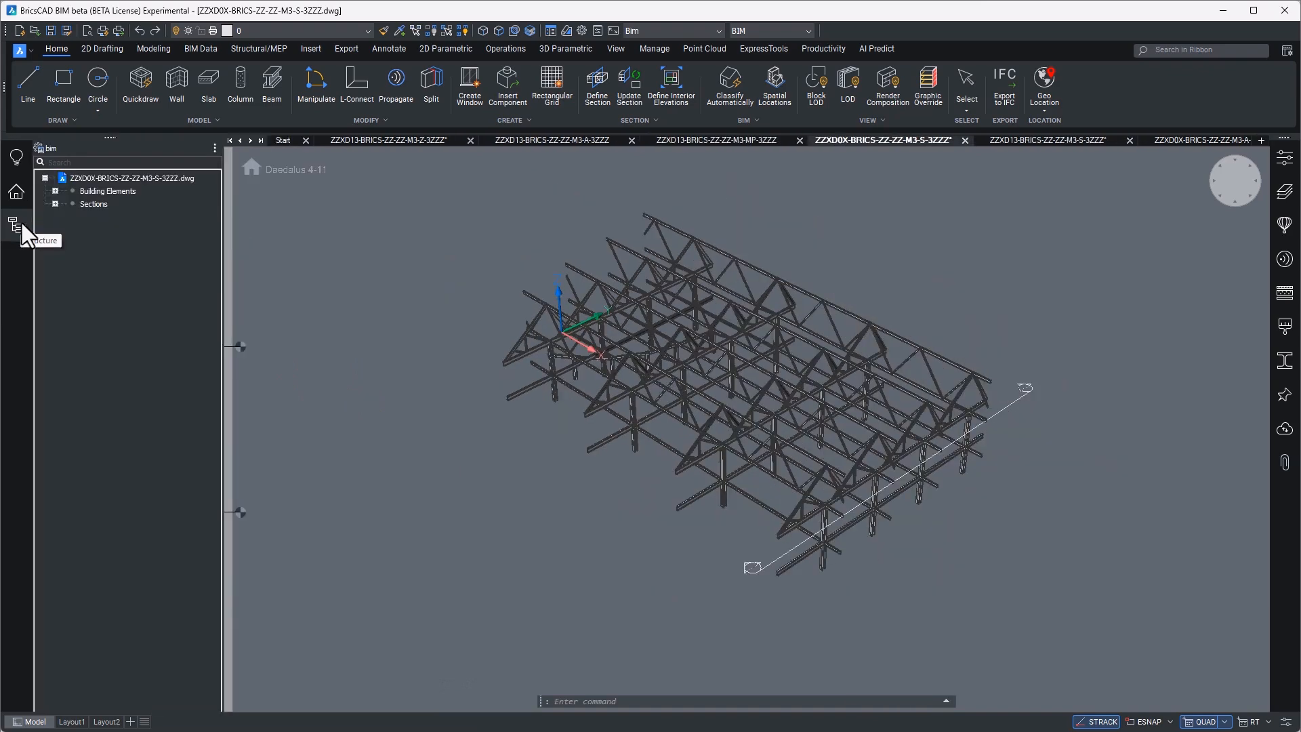
click(72, 191)
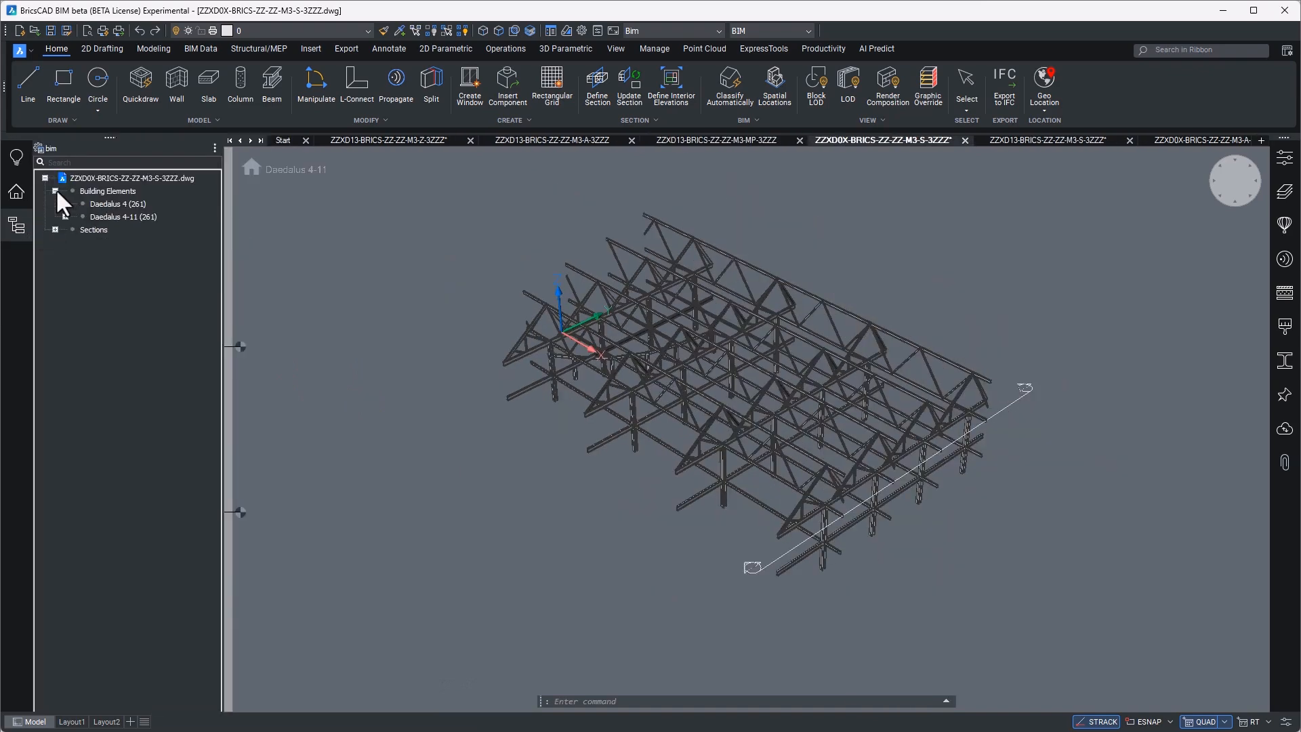
click(123, 217)
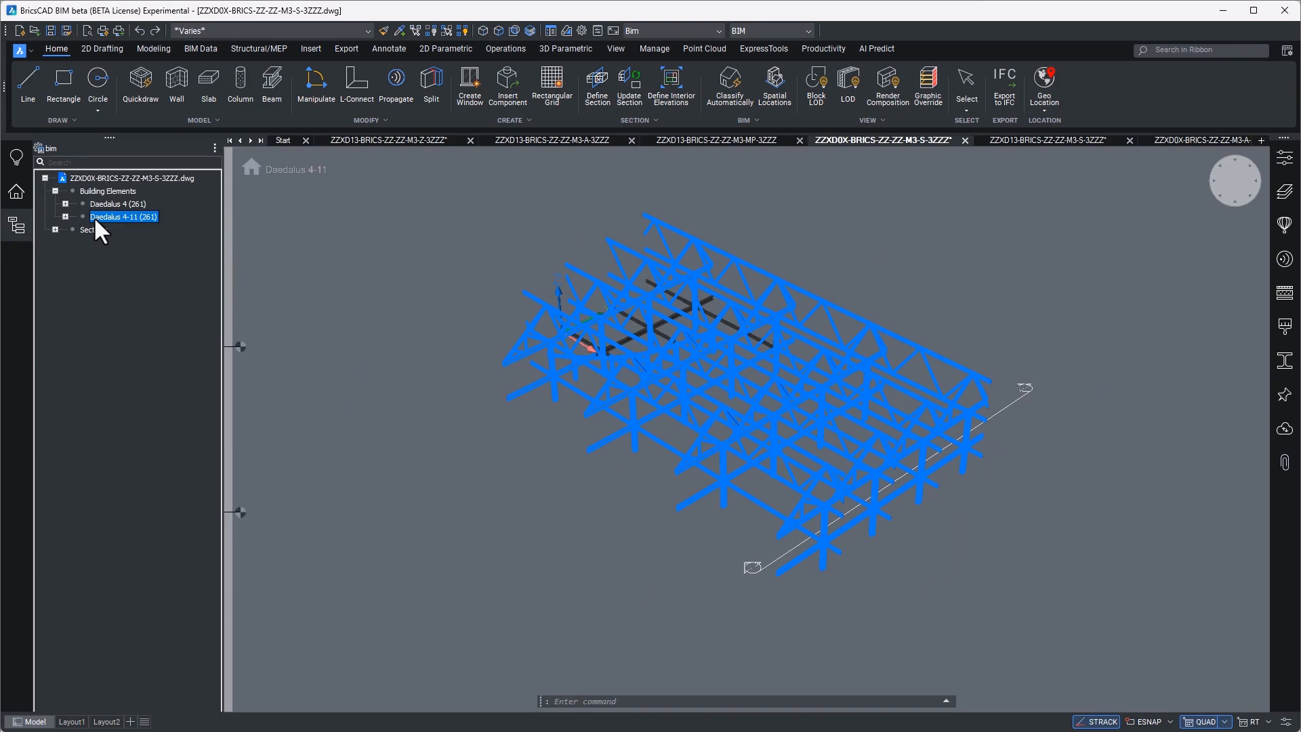
click(118, 205)
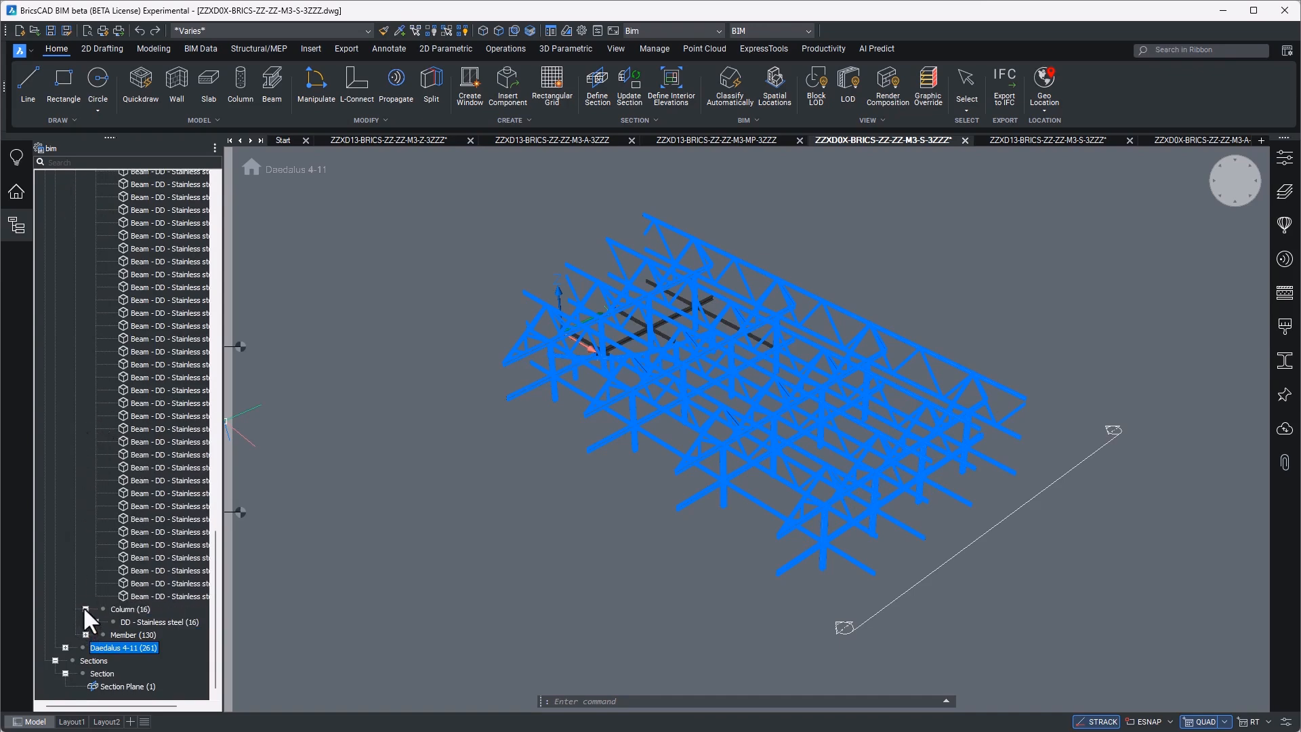
scroll(up, 3)
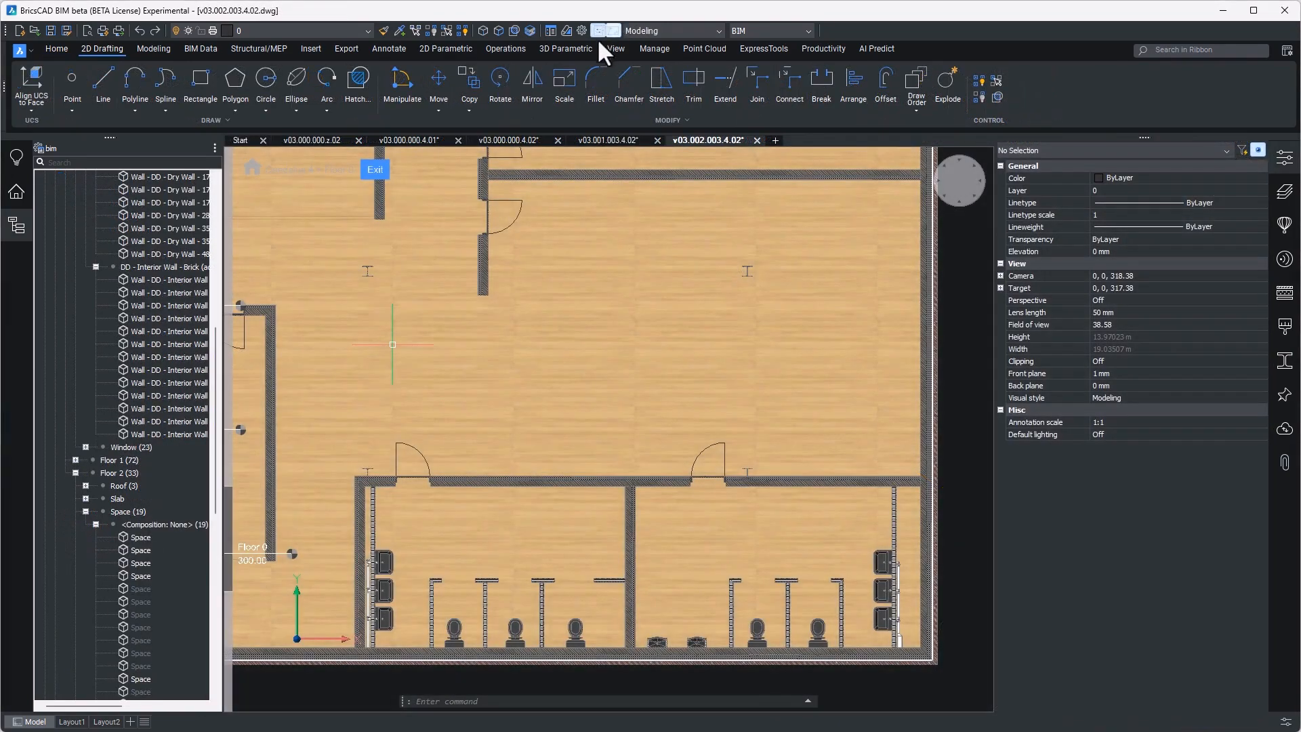
Step: Select the interior wall above the desks in the floor plan
click(390, 479)
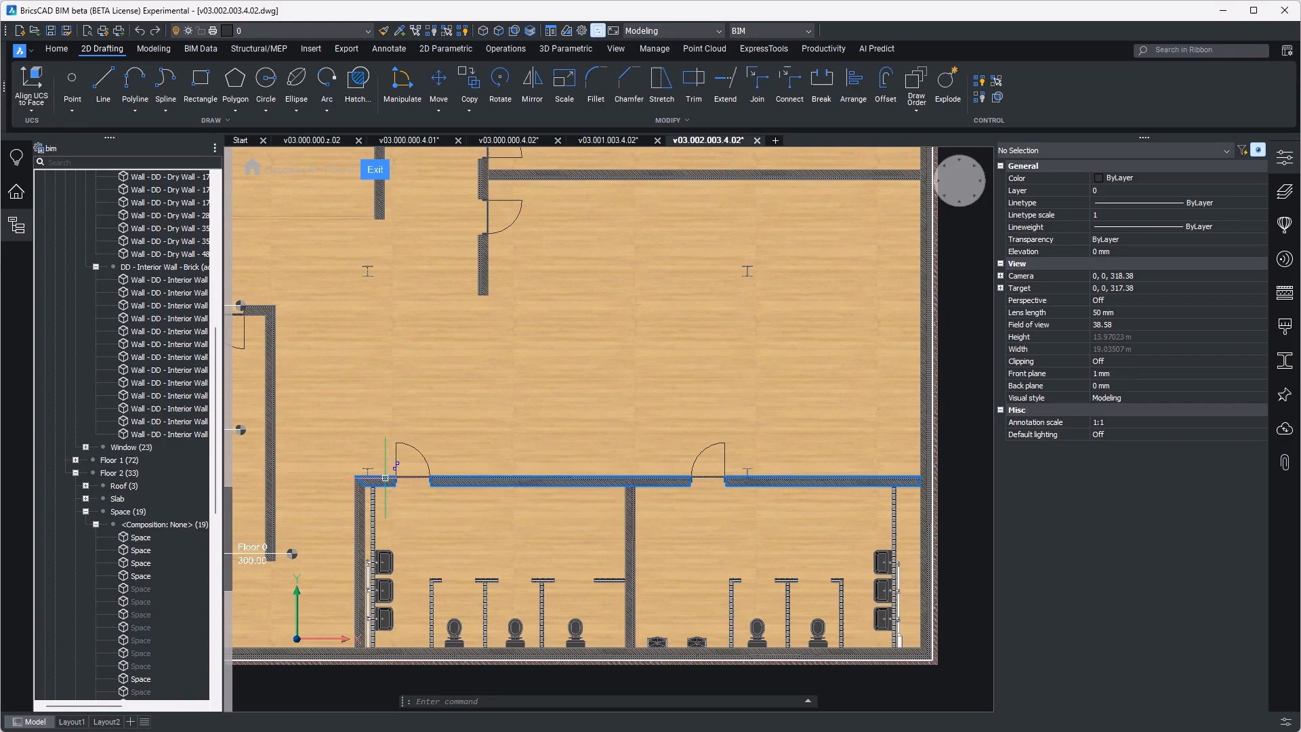
click(387, 478)
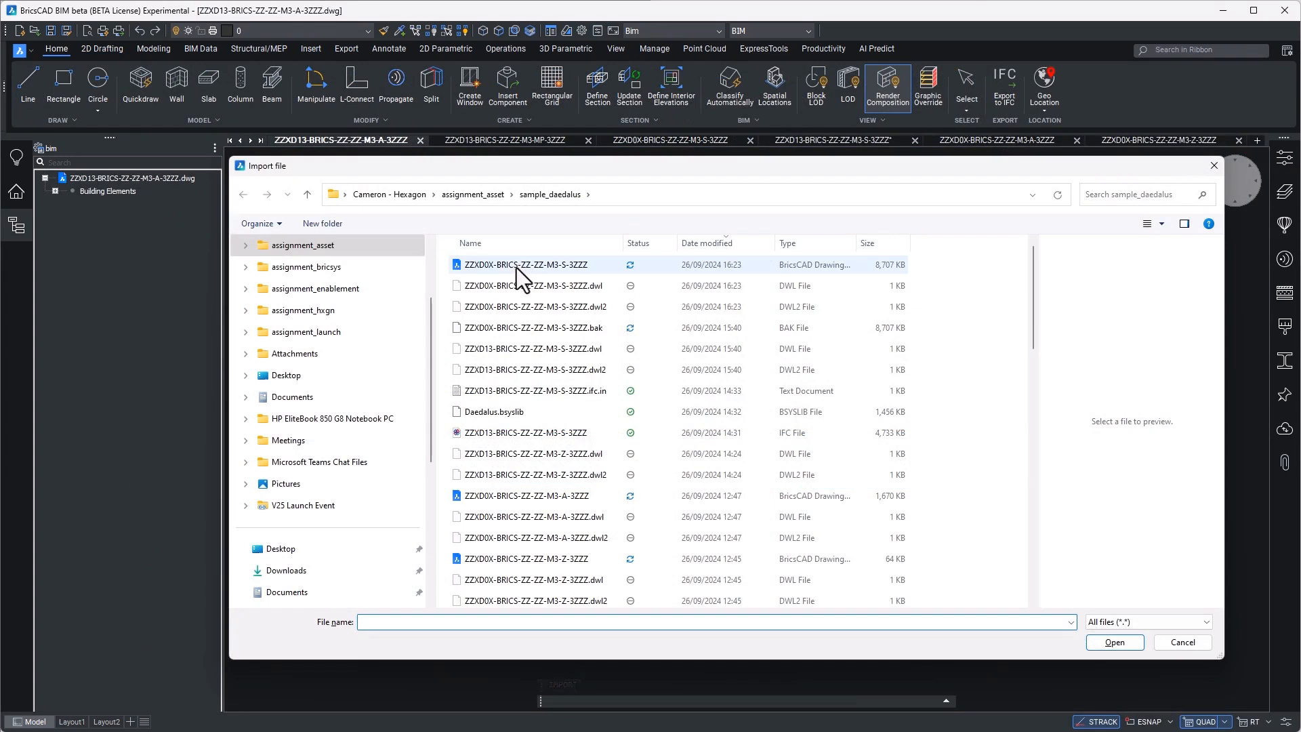
mouse_move(523, 274)
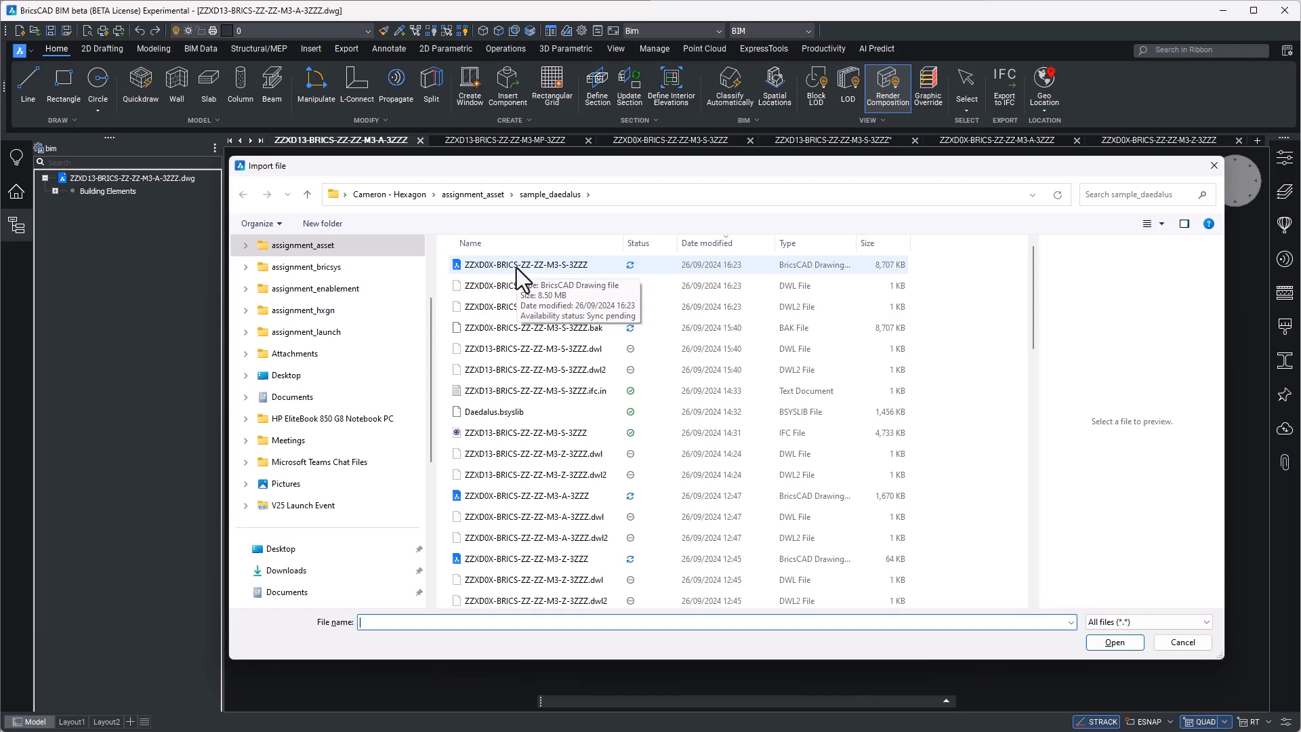
Step: Choose the ZZXD13-BRICS-ZZ-ZZ-M3-S-3ZZZ IFC file for import
scroll(down, 3)
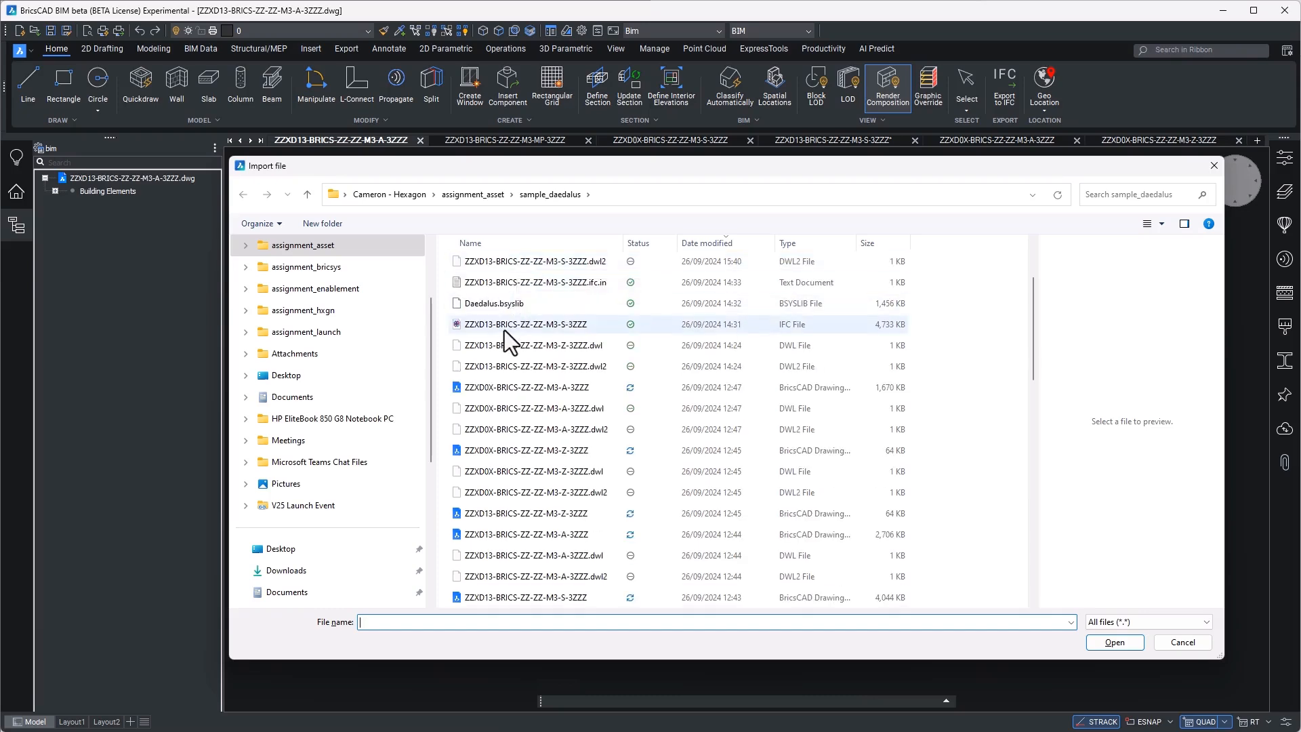
click(523, 324)
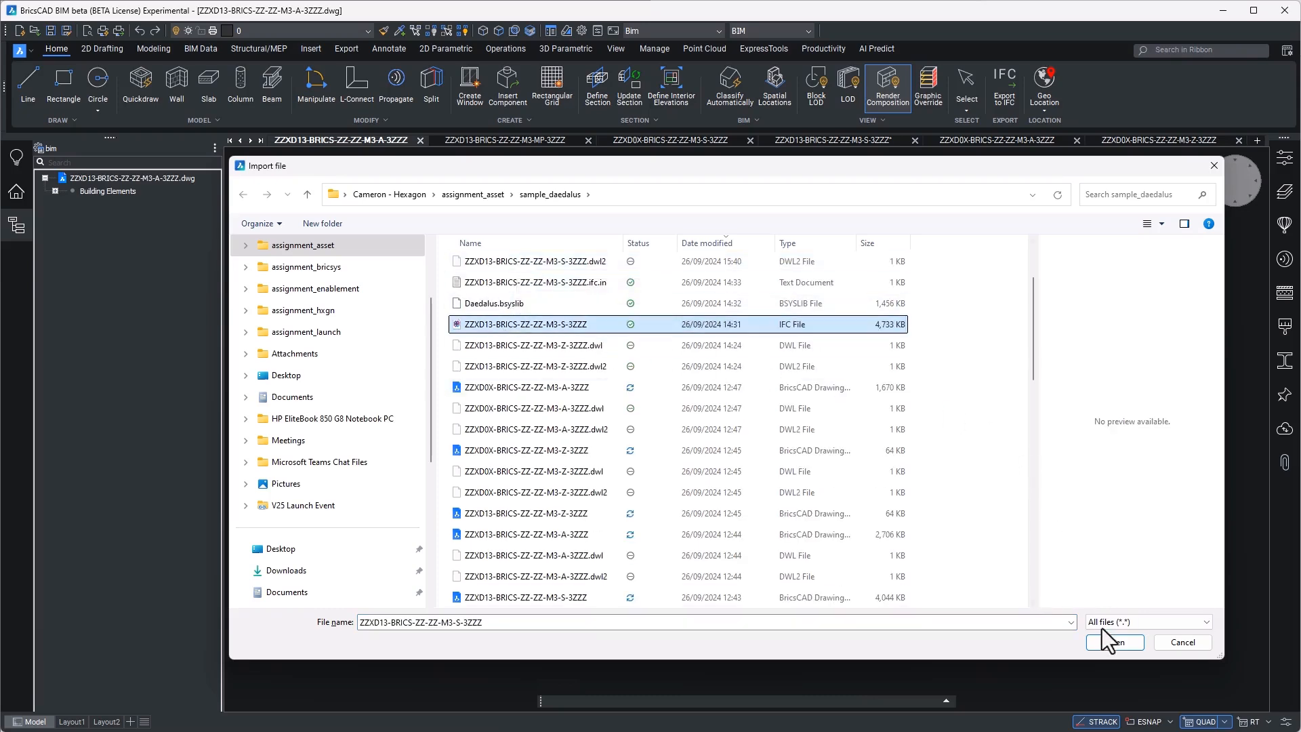
click(1114, 642)
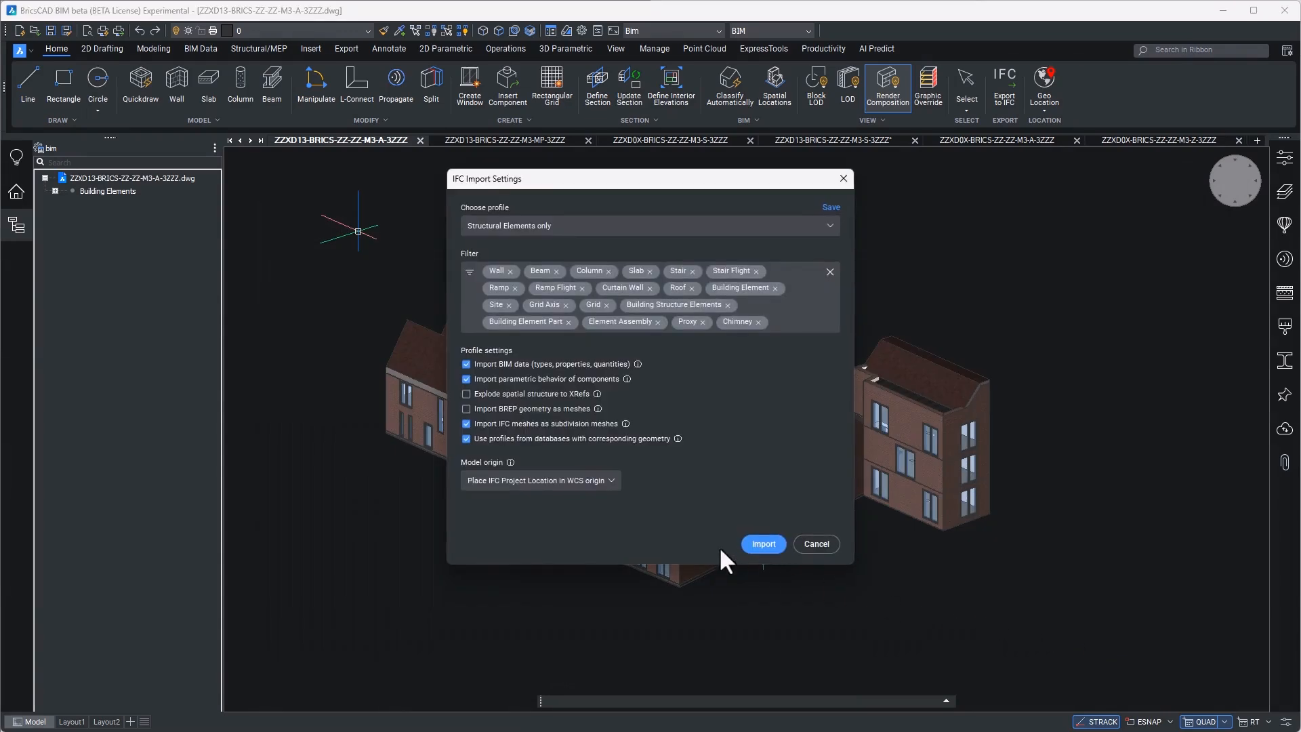
Step: Compare the Default profile, then settle on the Structural Elements only profile
click(649, 225)
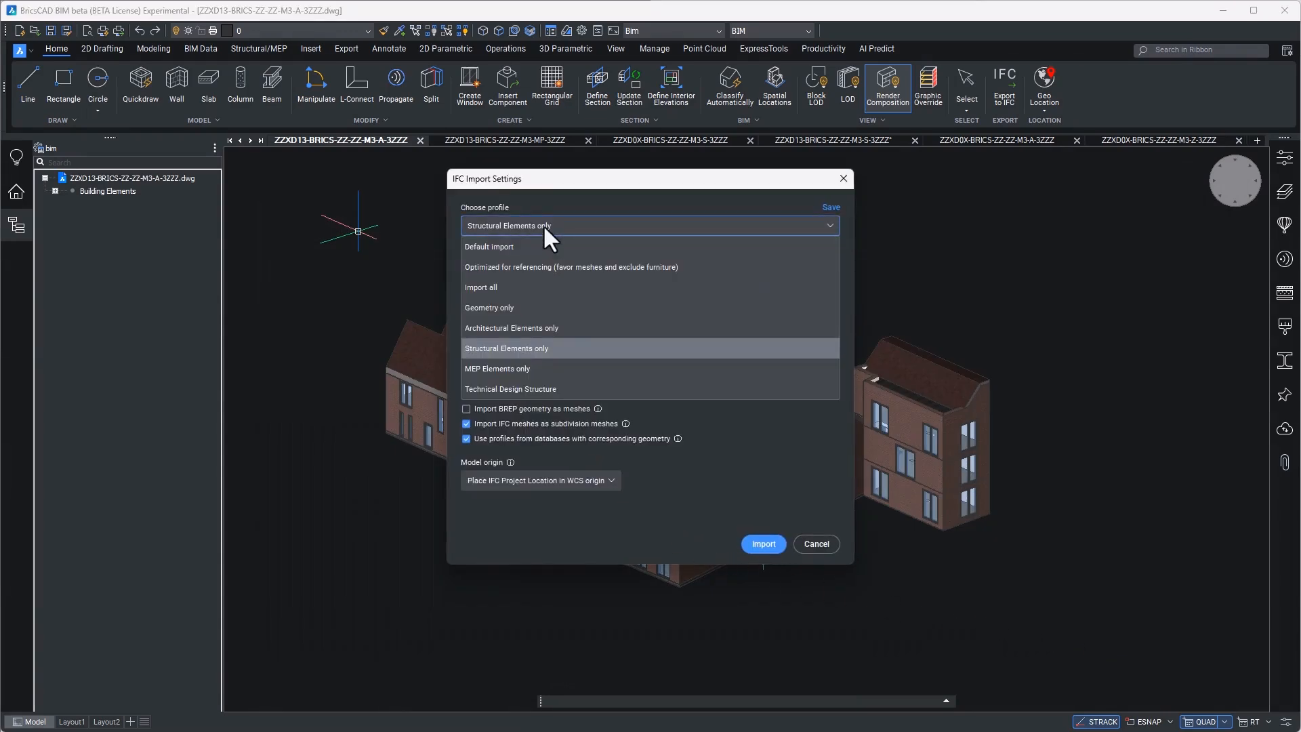
click(490, 247)
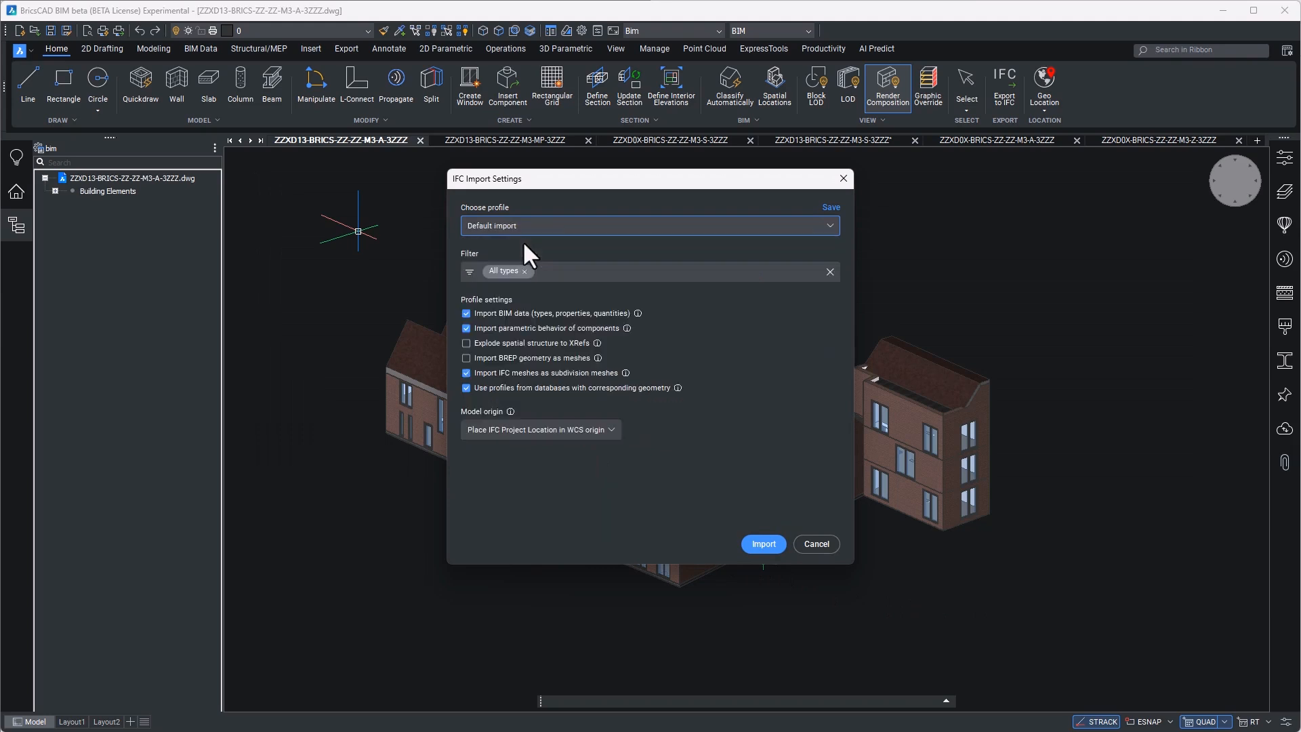
mouse_move(539, 235)
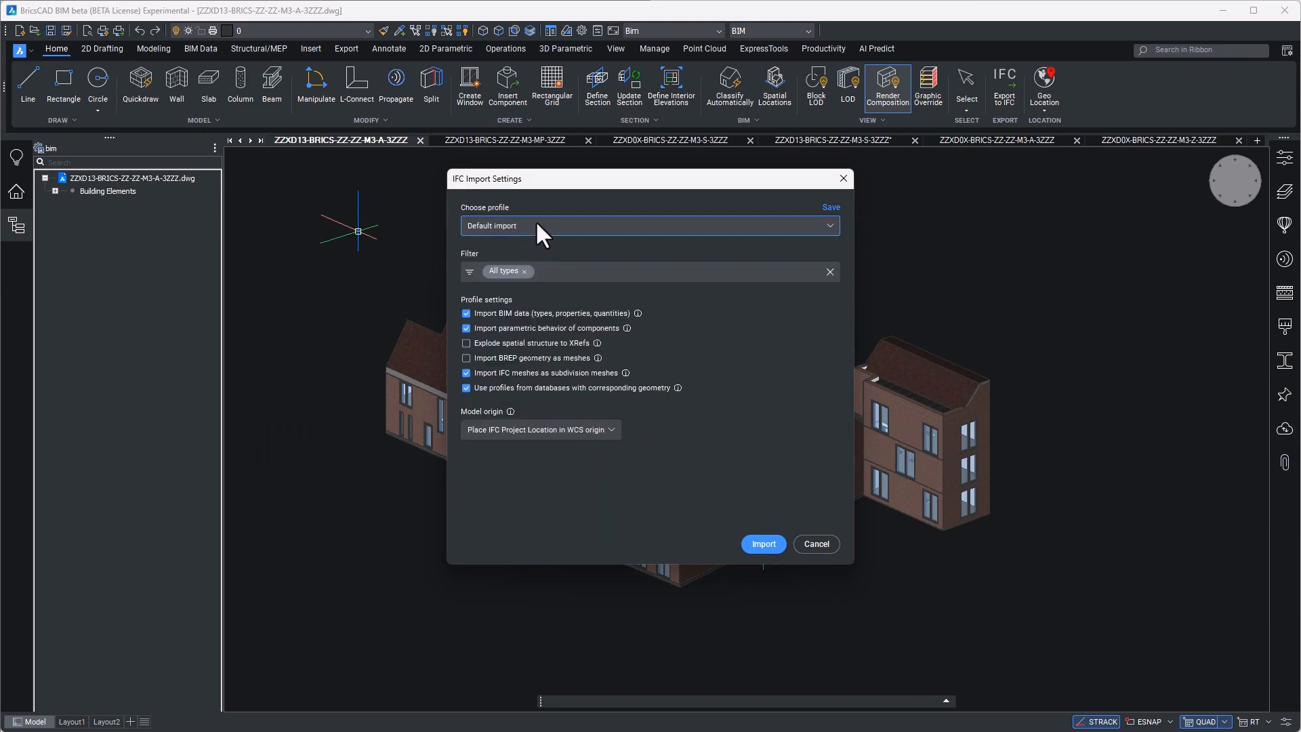
mouse_move(497, 243)
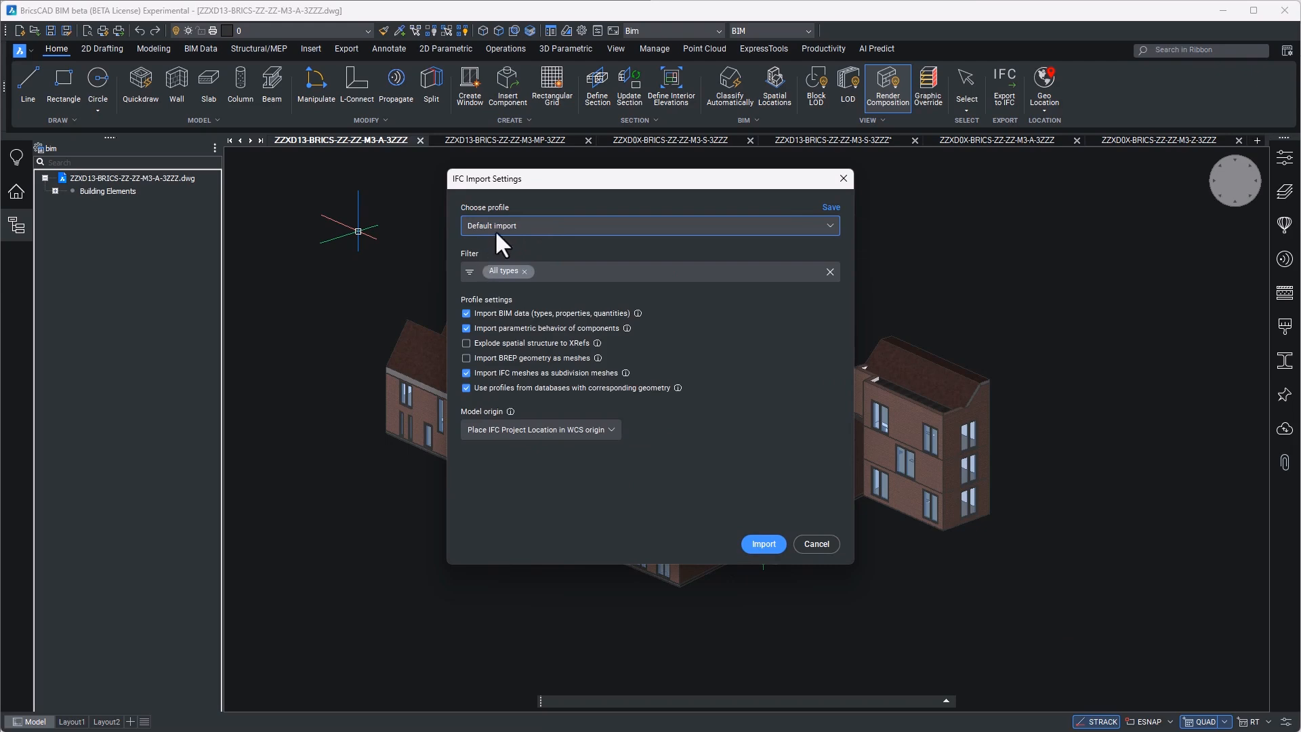
click(650, 225)
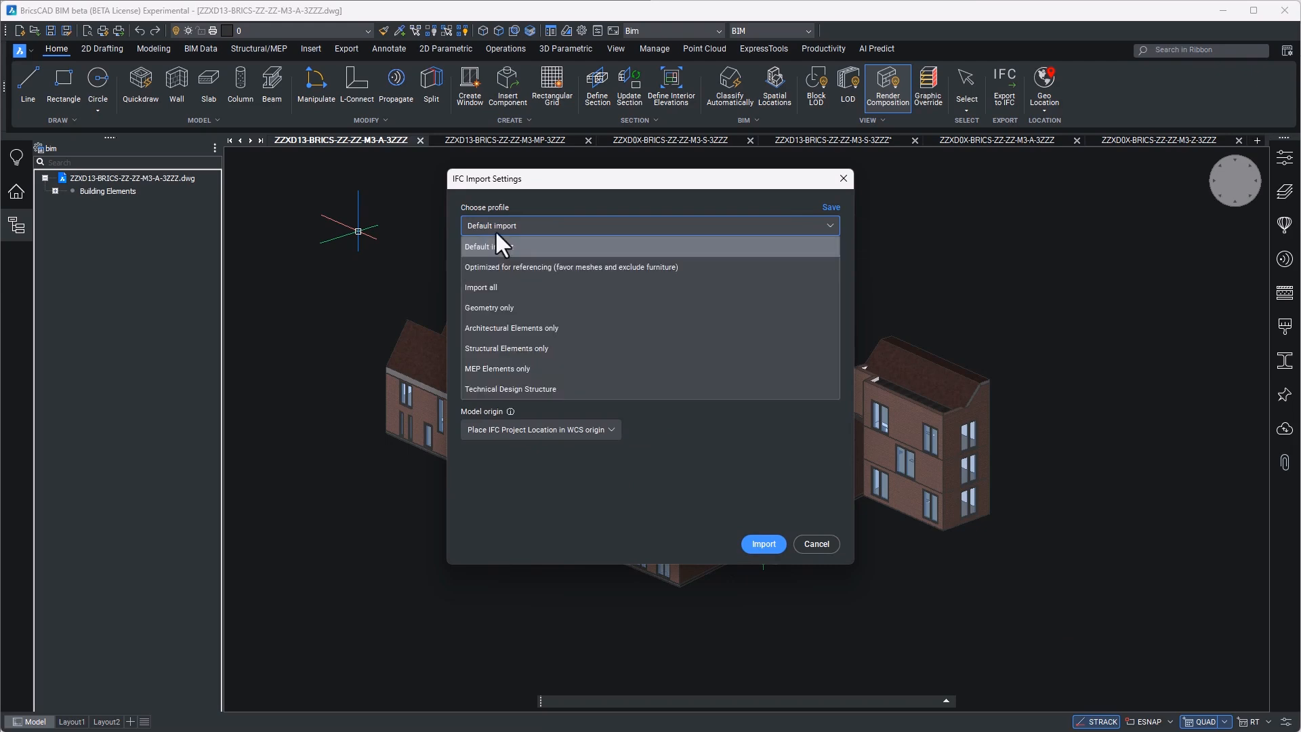
mouse_move(502, 352)
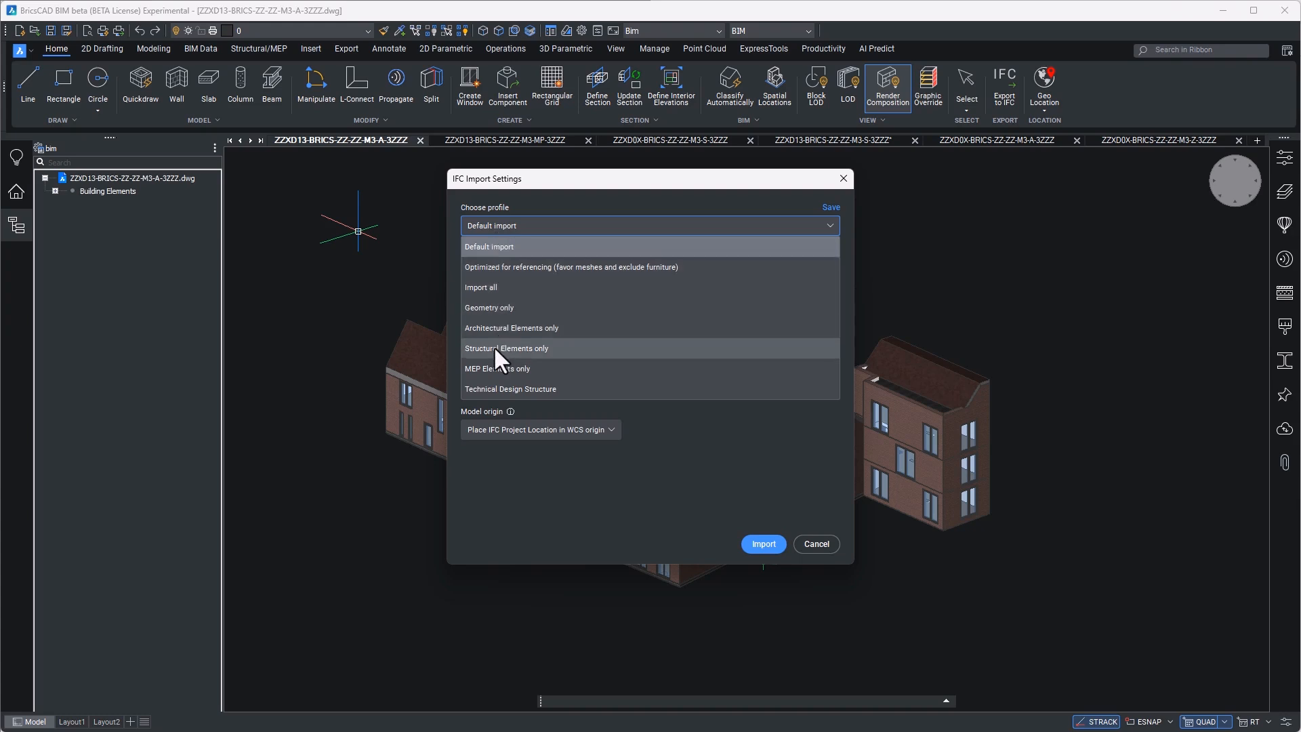
click(505, 349)
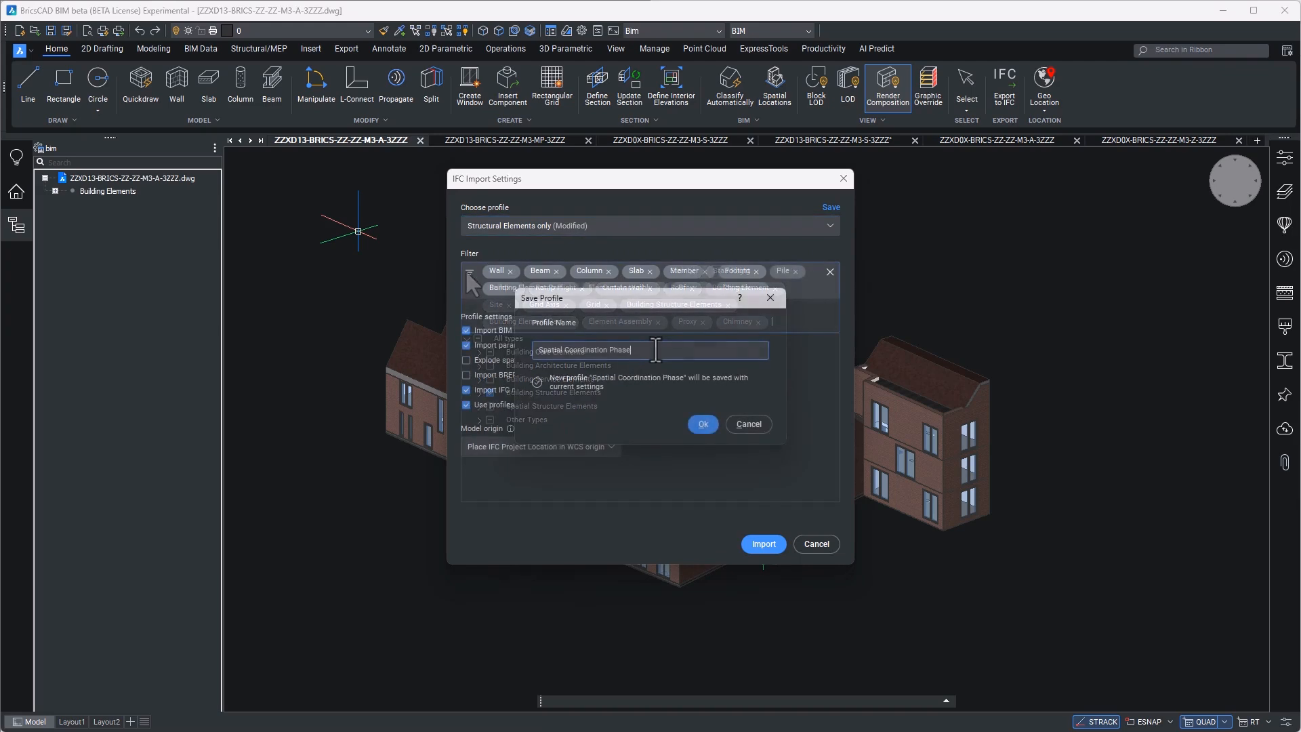
Step: Save the settings as a new profile named Spatial Coordination Phase Structural Elements
text(St)
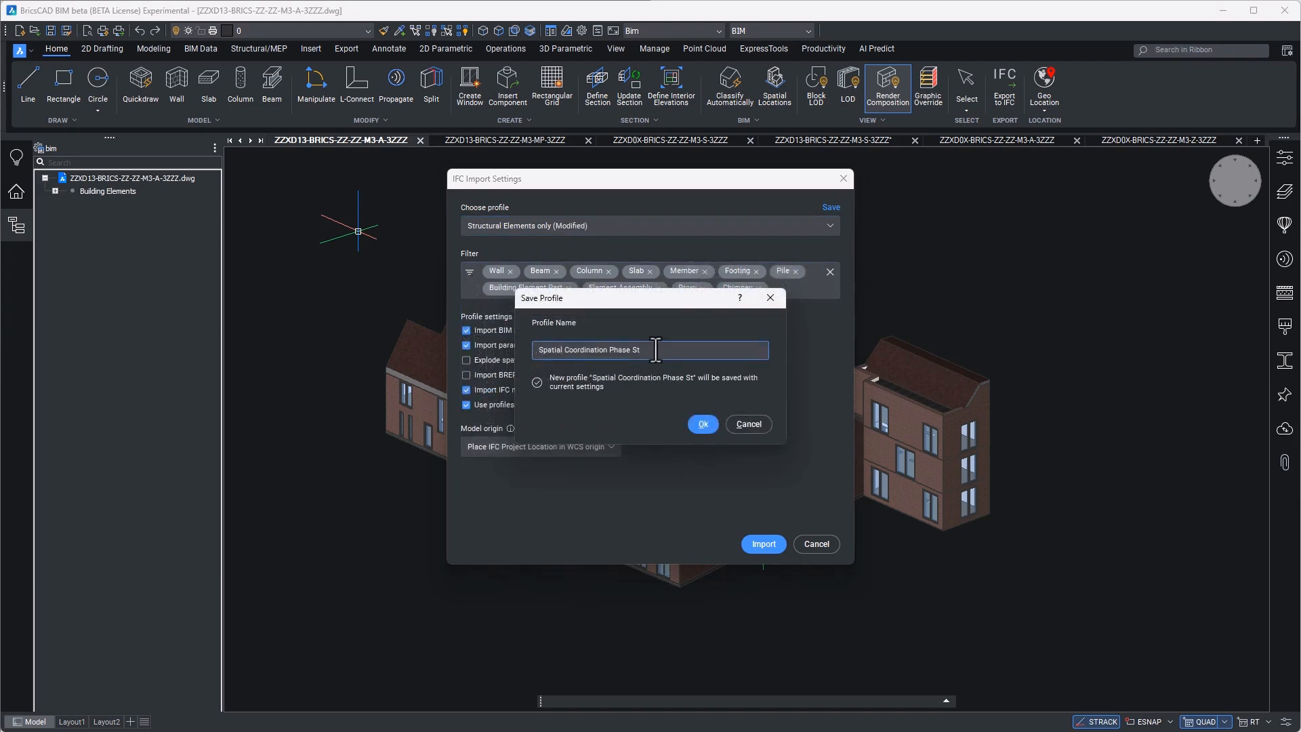
text(ructure)
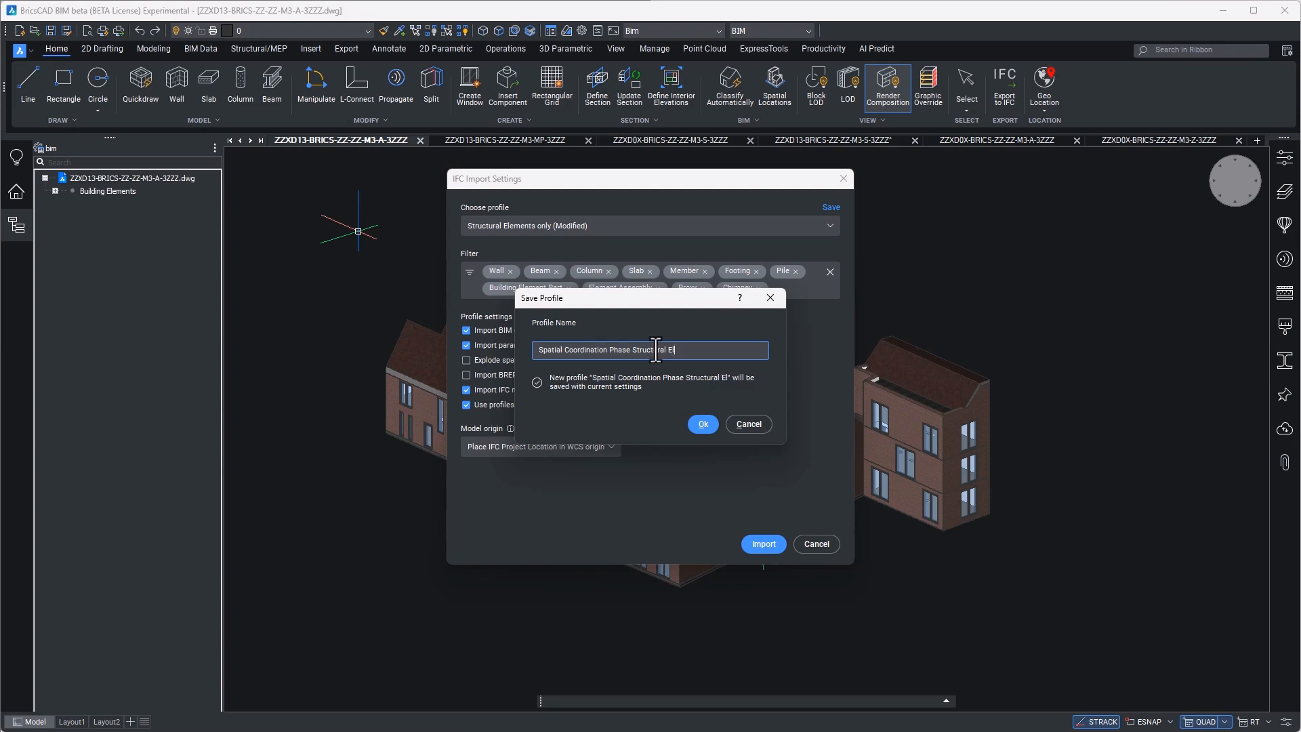
text(ements)
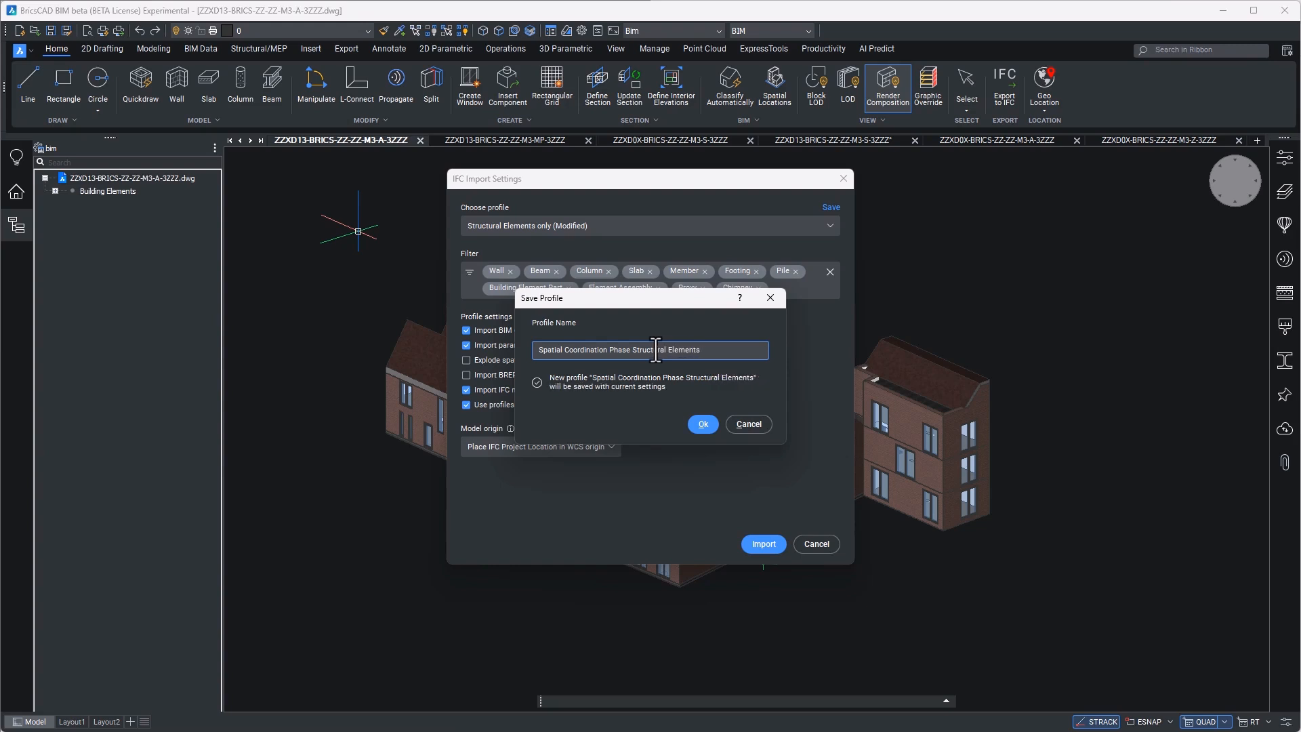
mouse_move(726, 407)
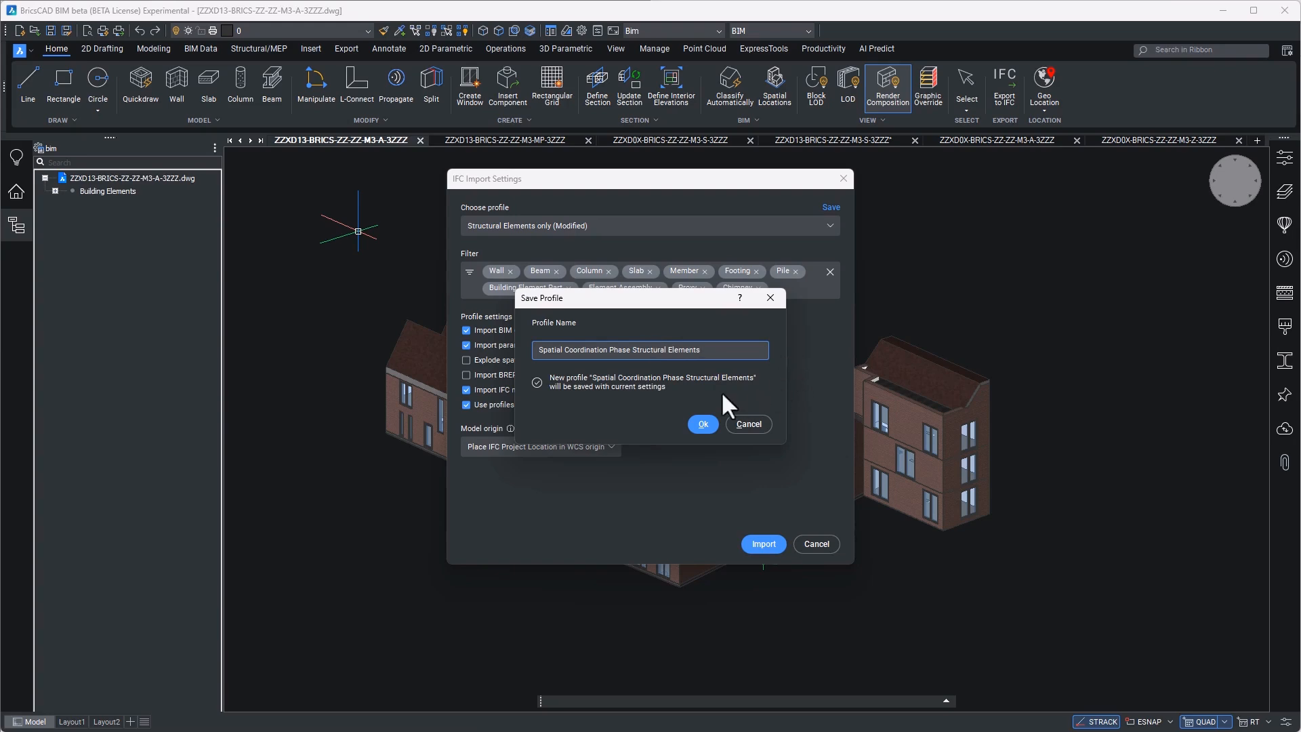
click(700, 424)
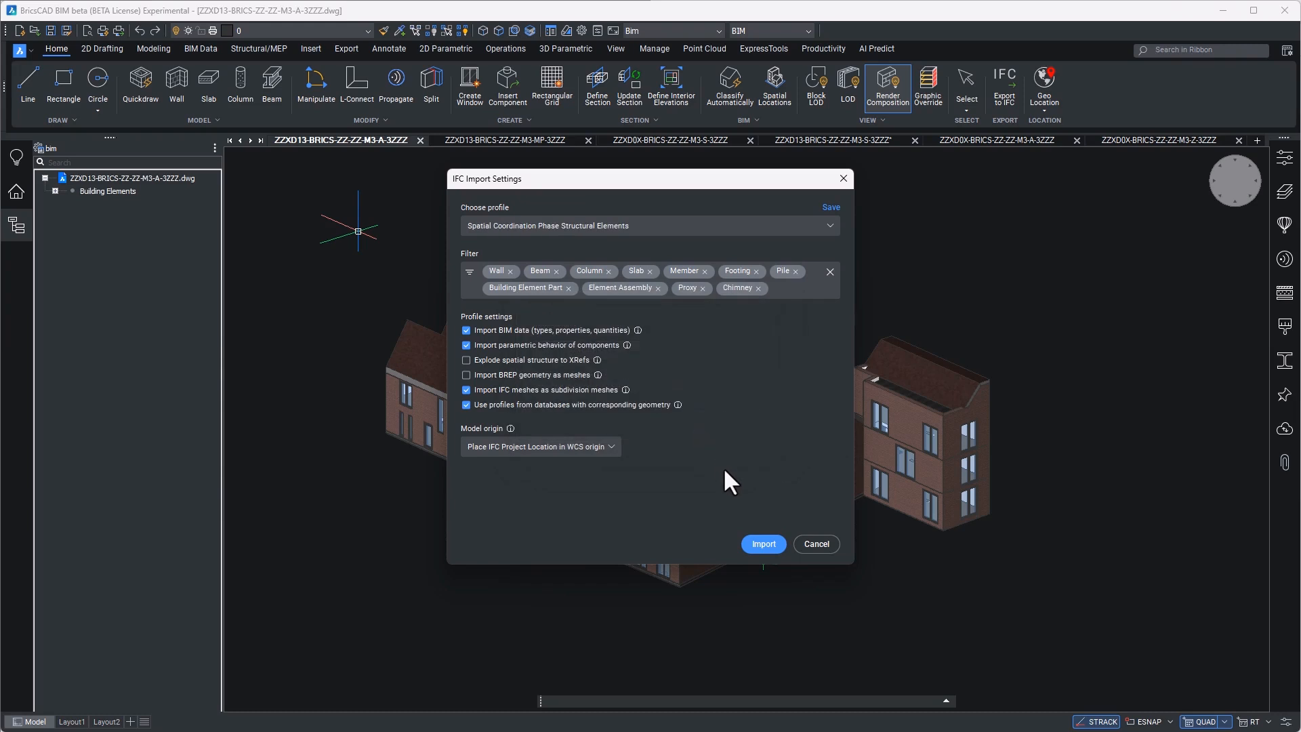
Step: Import with the new profile and expand Building Elements to show the Daedalus groups
click(762, 543)
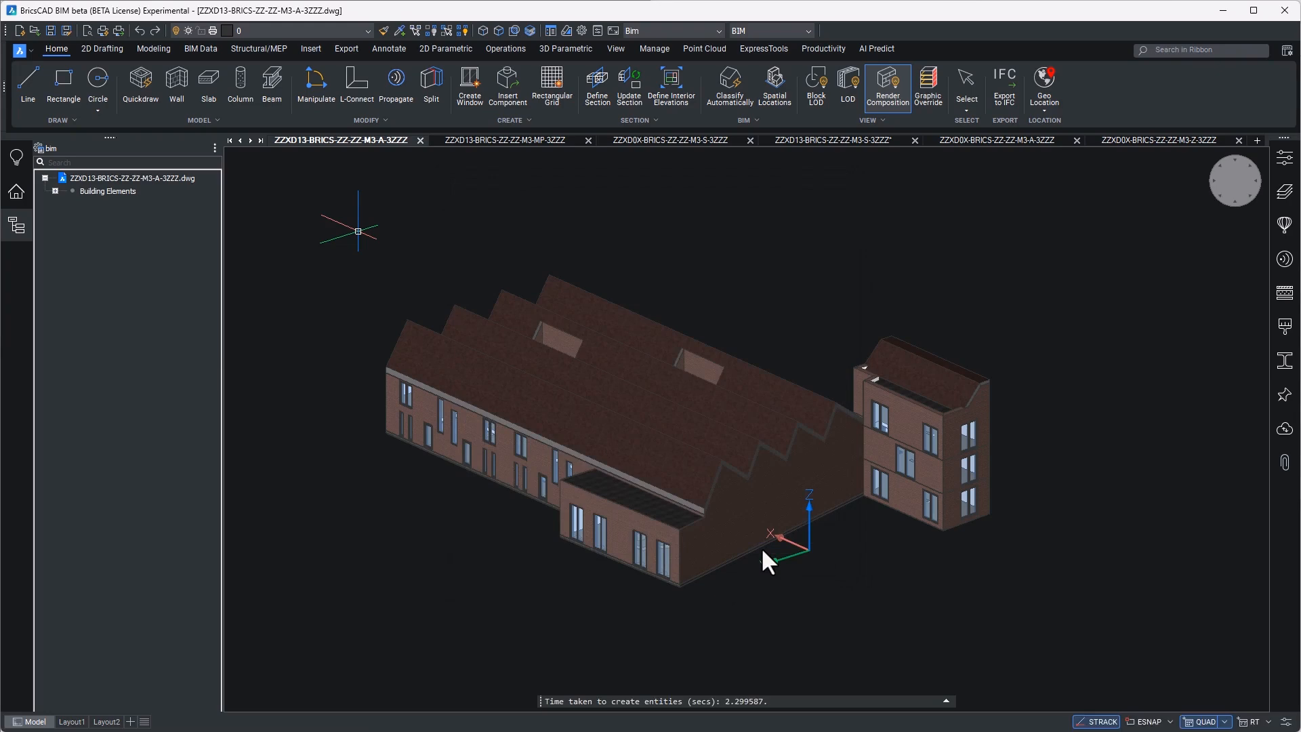
click(55, 191)
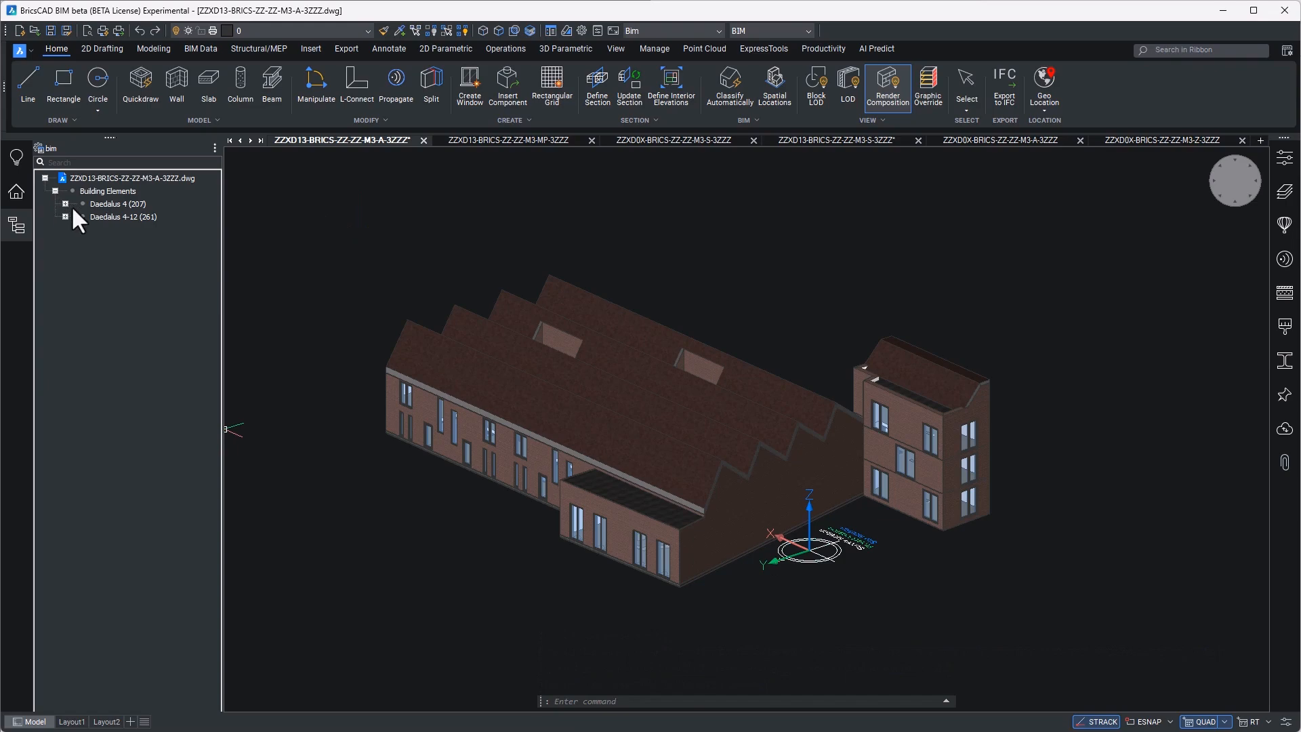
click(123, 216)
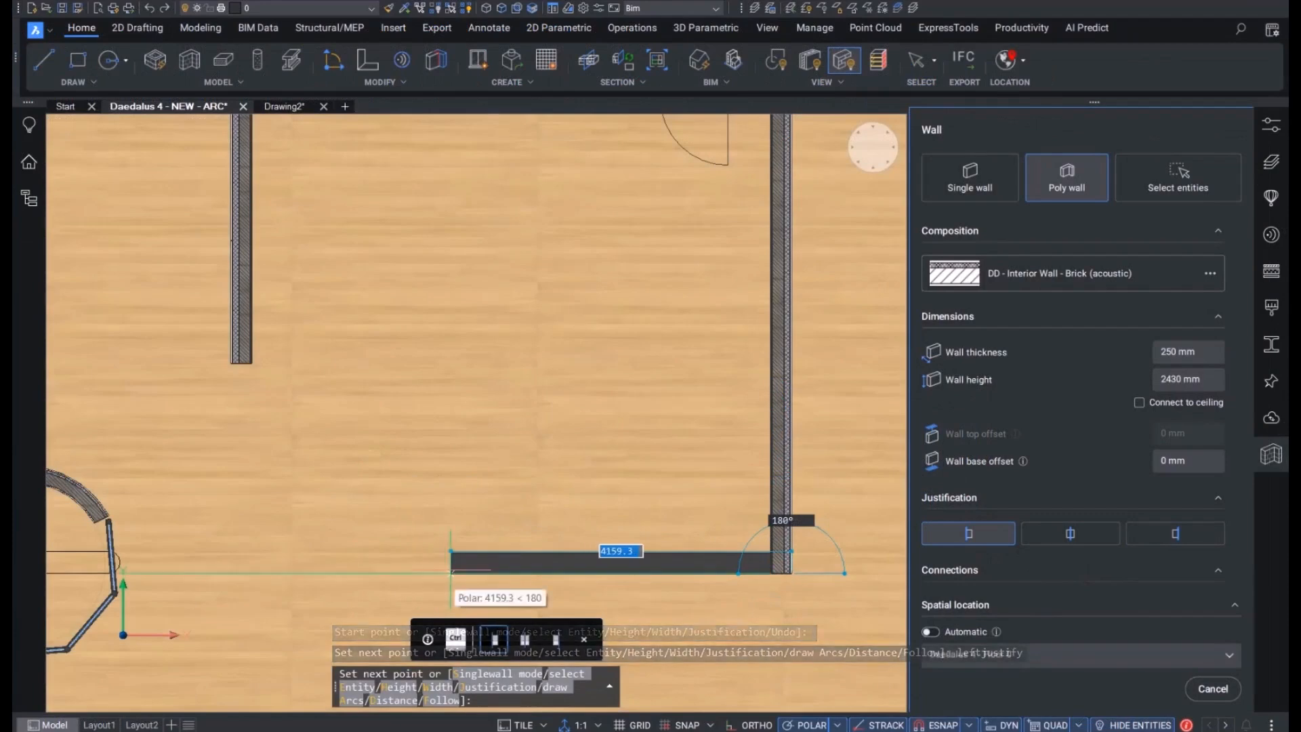
Step: Set the next point of the acoustic brick interior wall in the Daedalus 4 plan
click(234, 361)
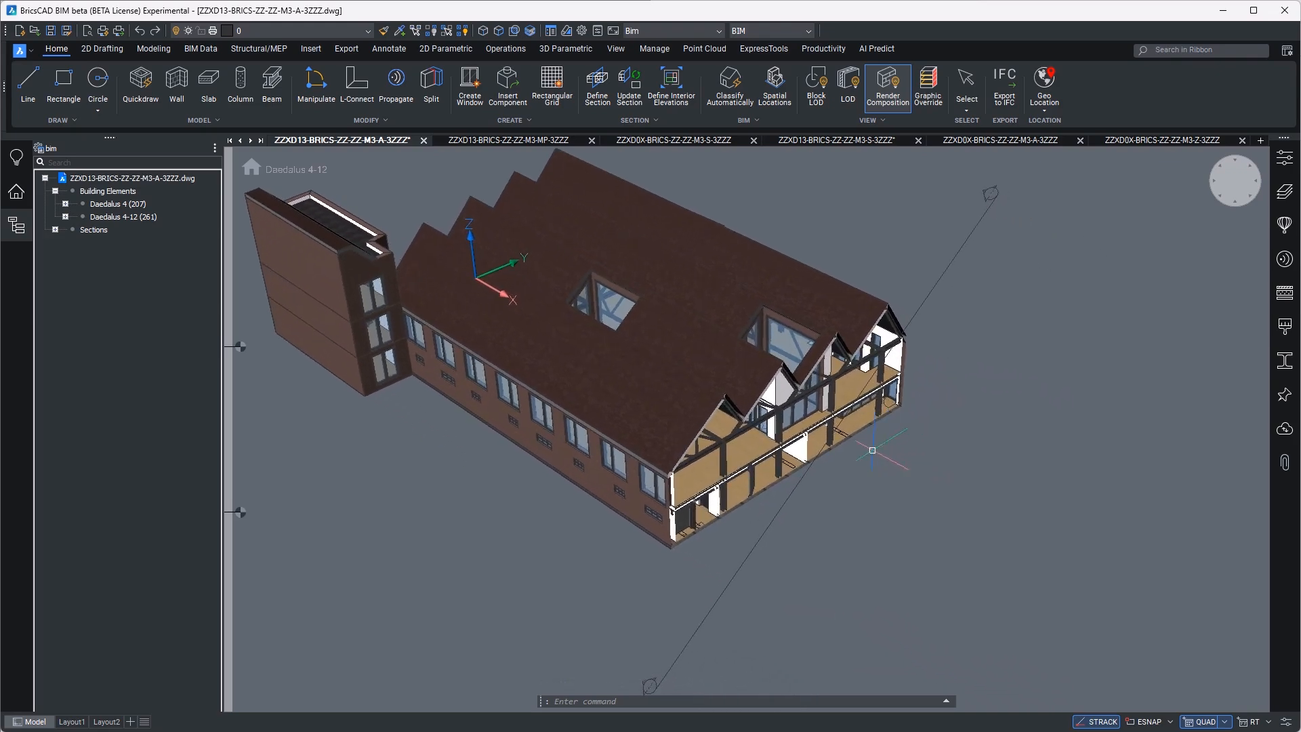
Step: Run BIMUPDATESPACE to list the Daedalus stories by spatial location
text(BIMUPDATESPACE)
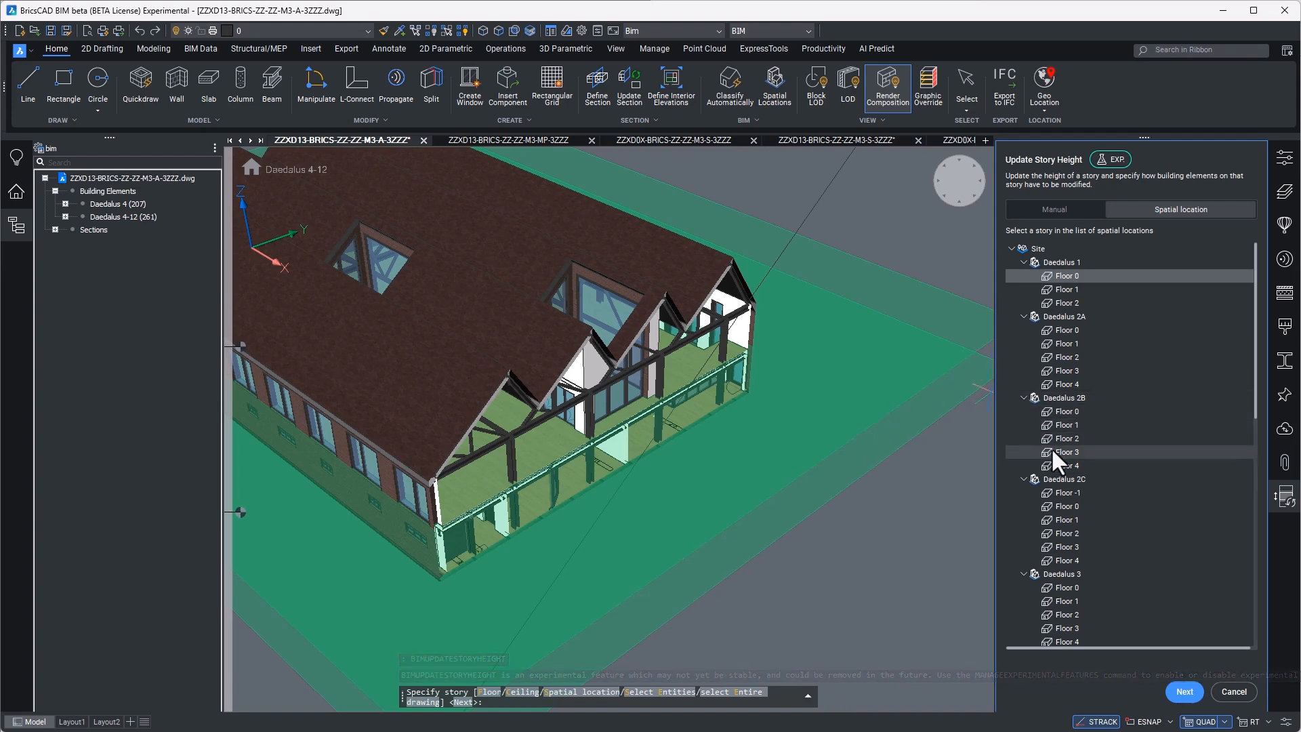
Step: Select Daedalus 4 Floor 1, set its new story height and apply it to the building elements
scroll(down, 3)
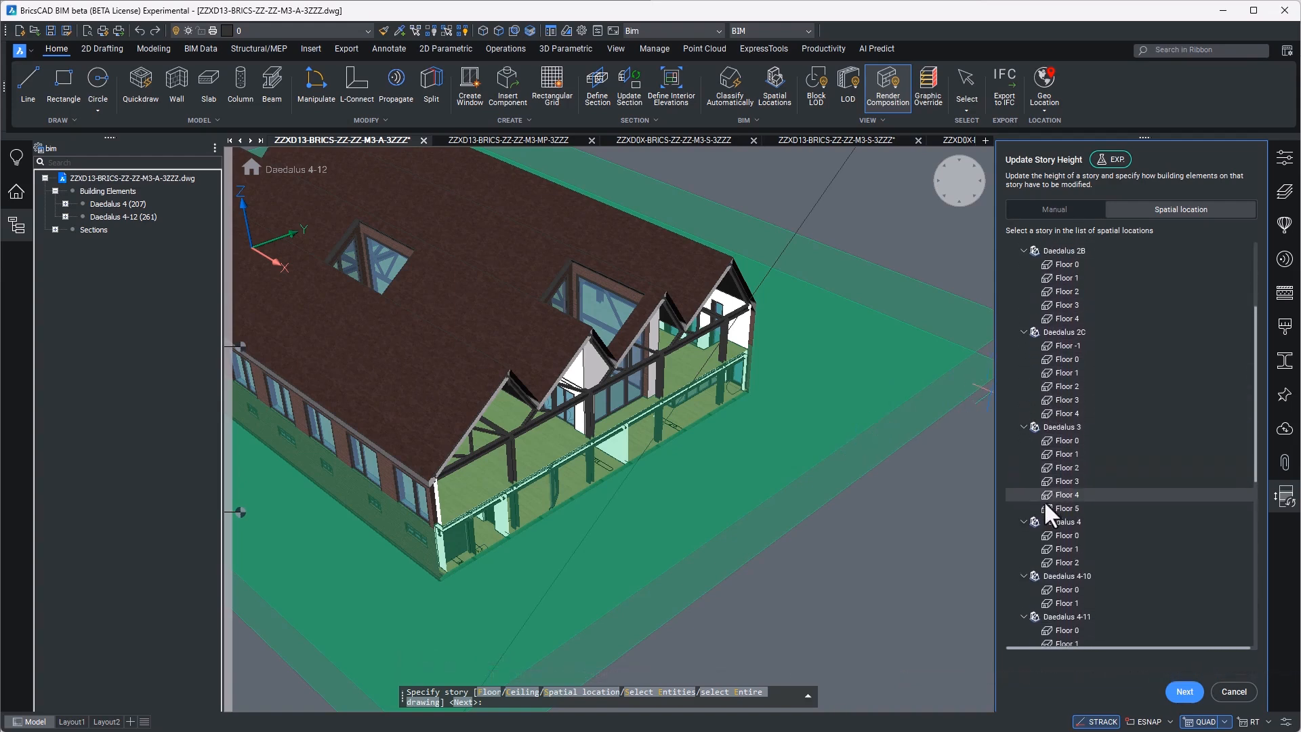
click(1069, 549)
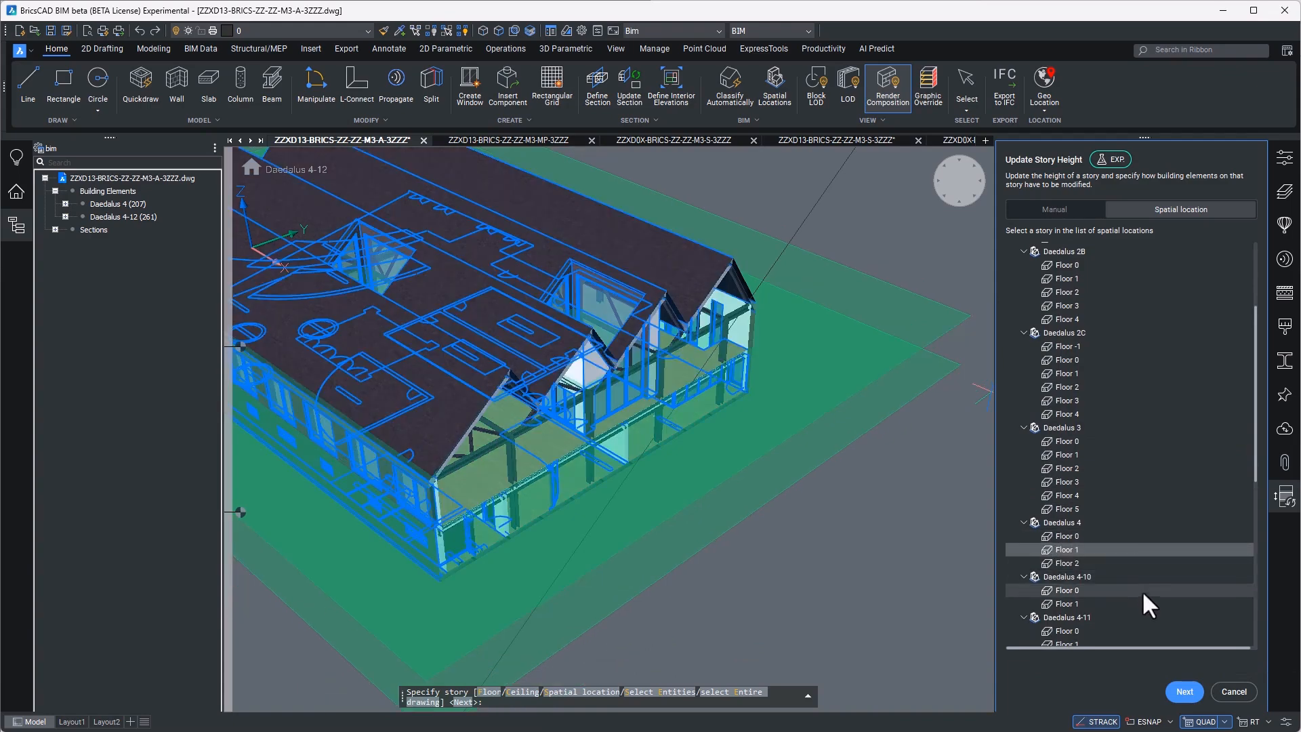
click(1183, 691)
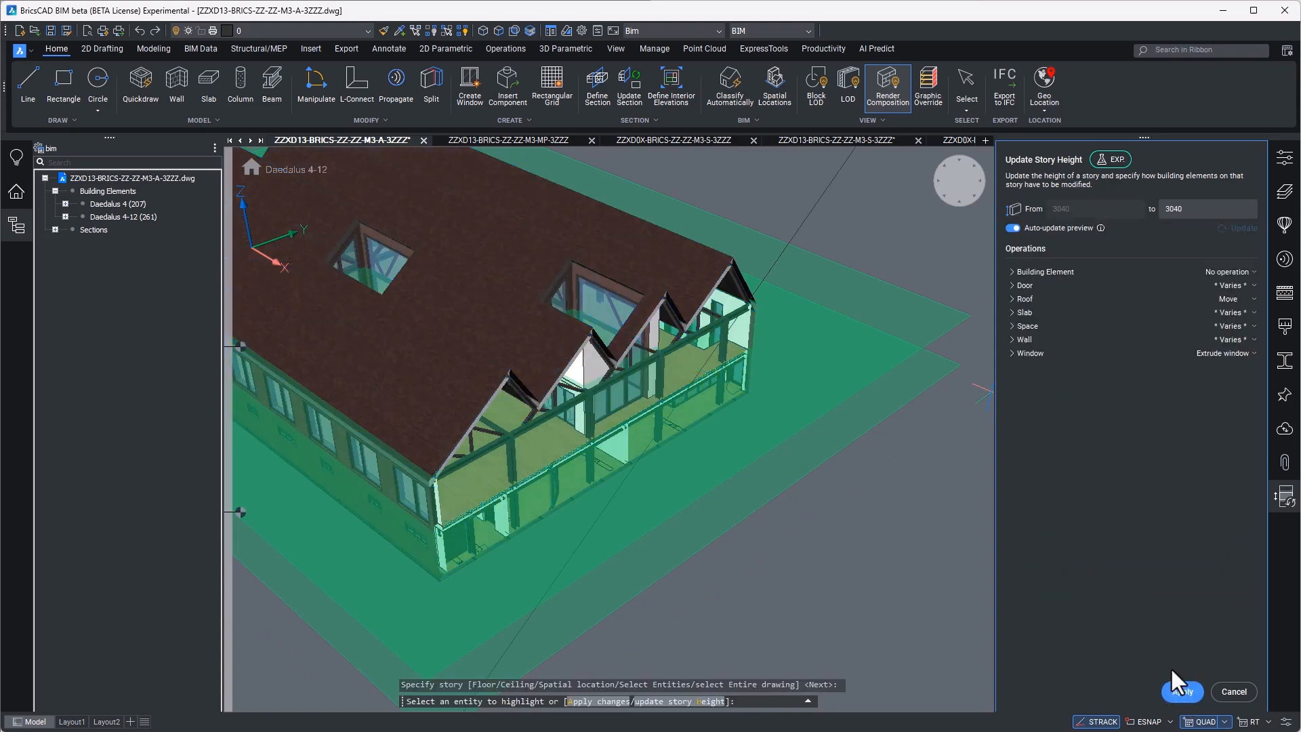
mouse_move(1191, 282)
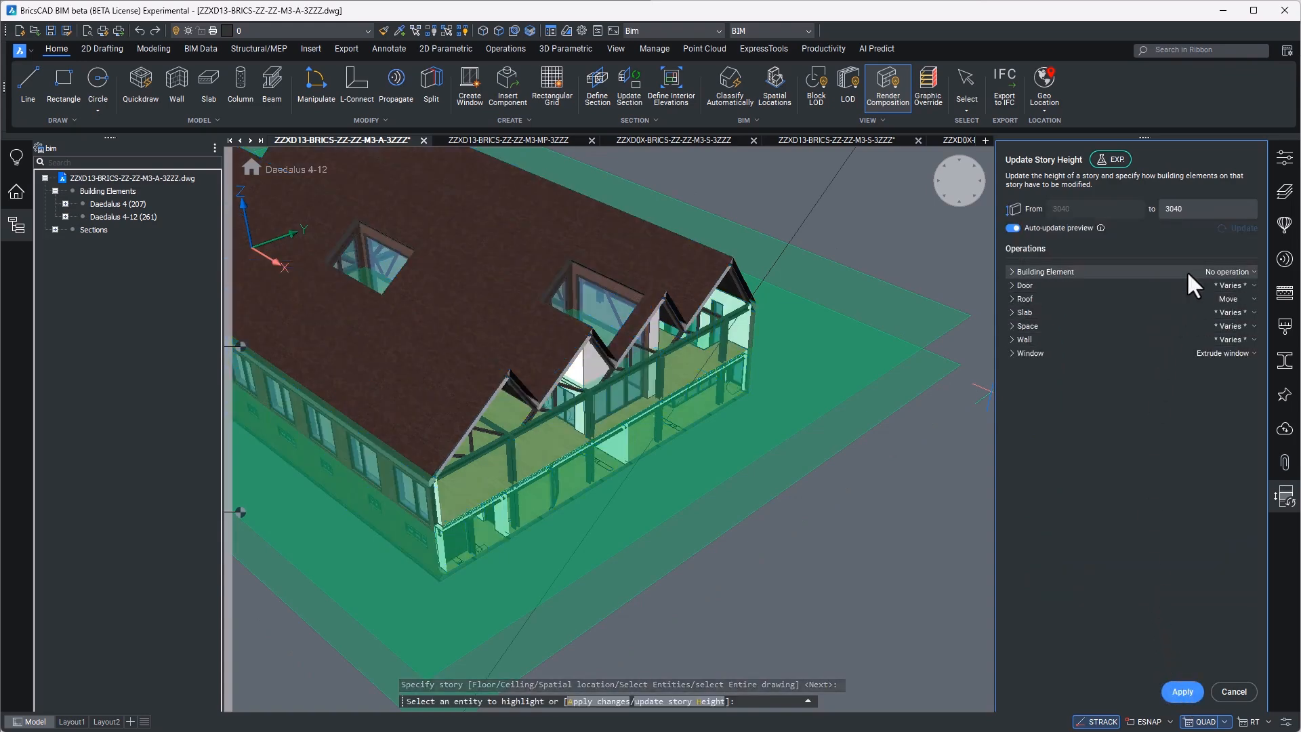
click(1009, 271)
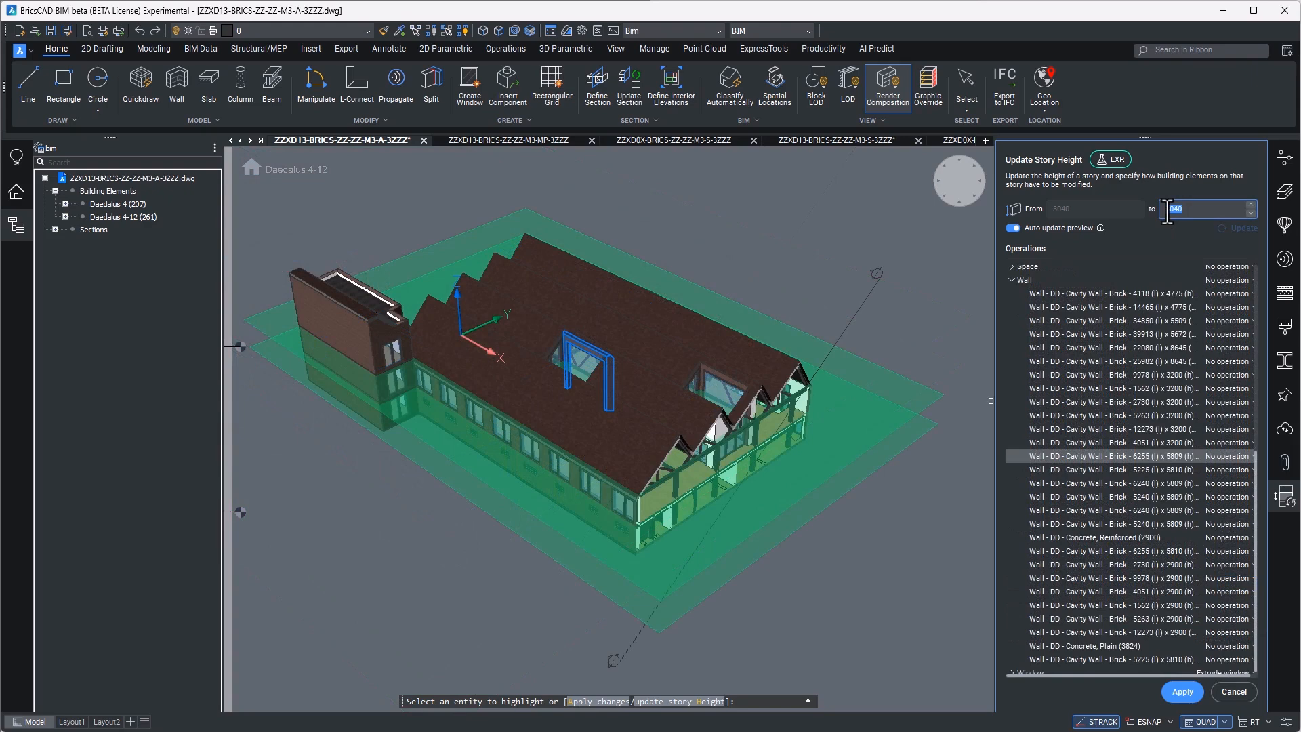
text(600)
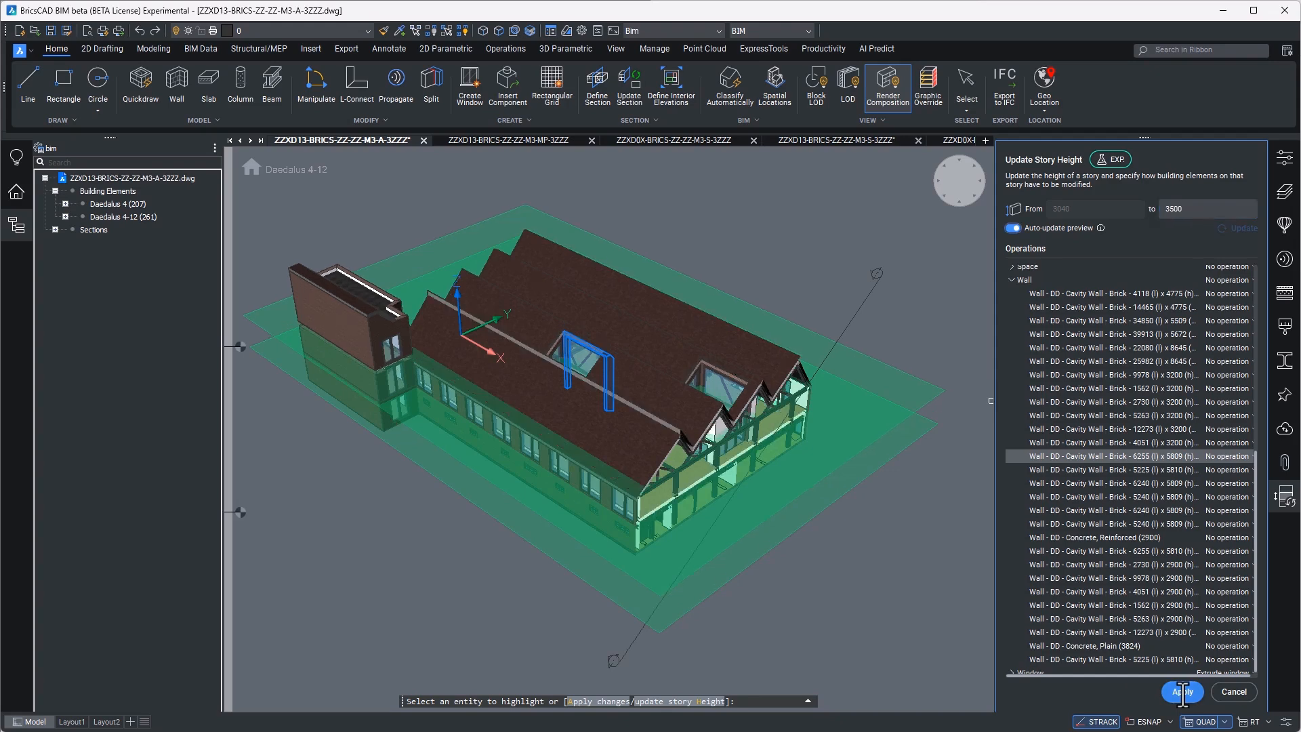
click(1182, 691)
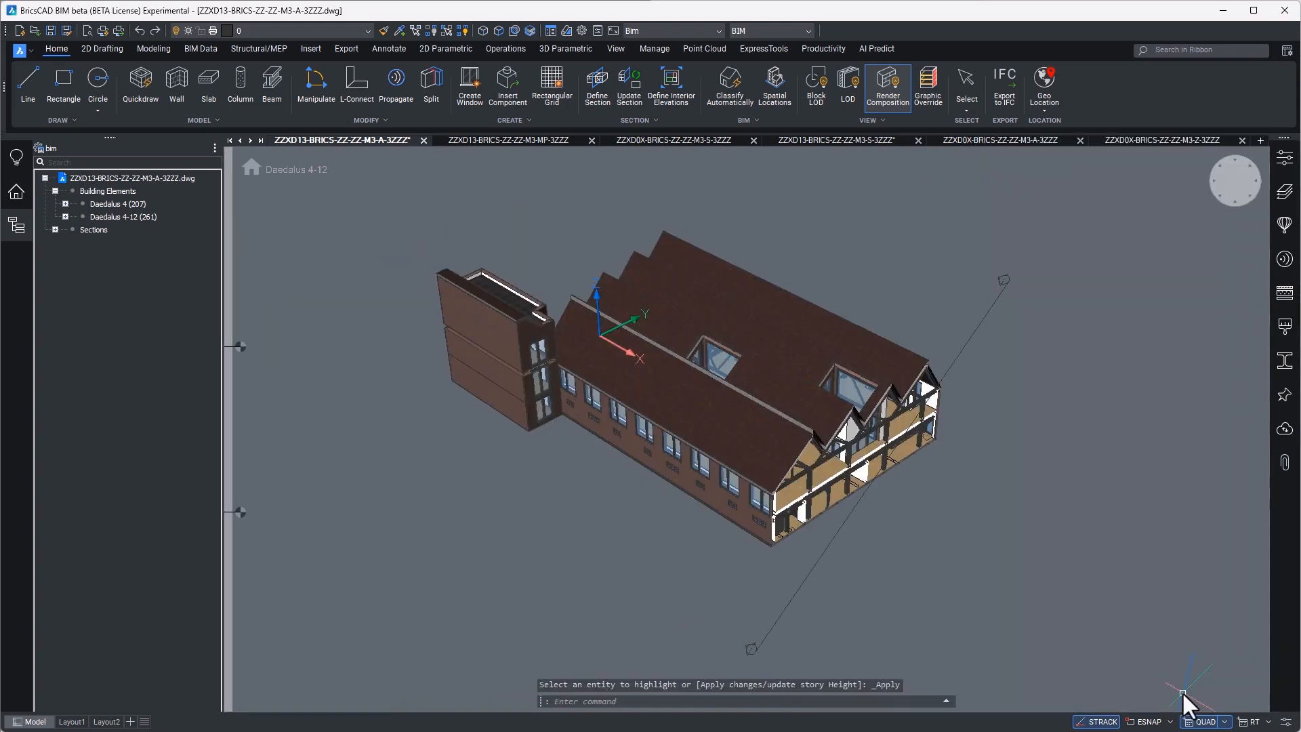
Step: Sign in to Bricsys 24/7 from the Start page's Cloud area to reach the Green Oasis project
click(32, 62)
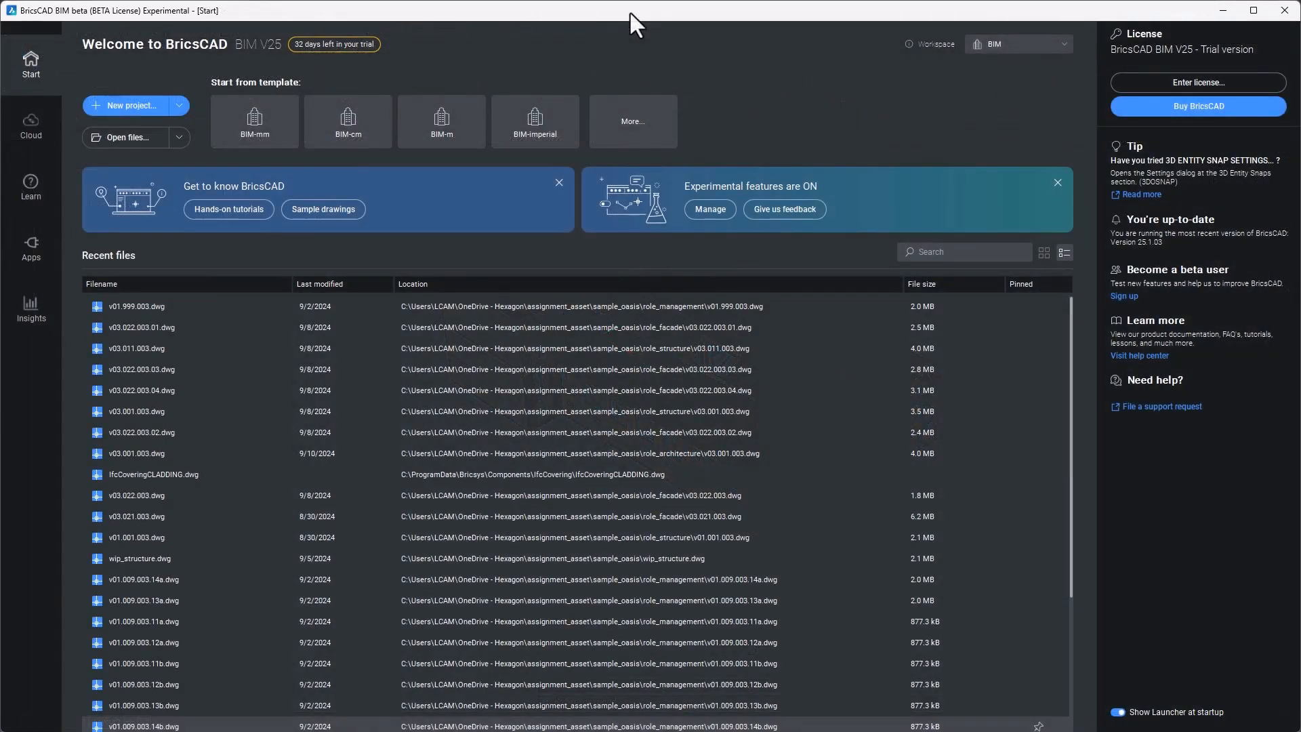
mouse_move(534, 120)
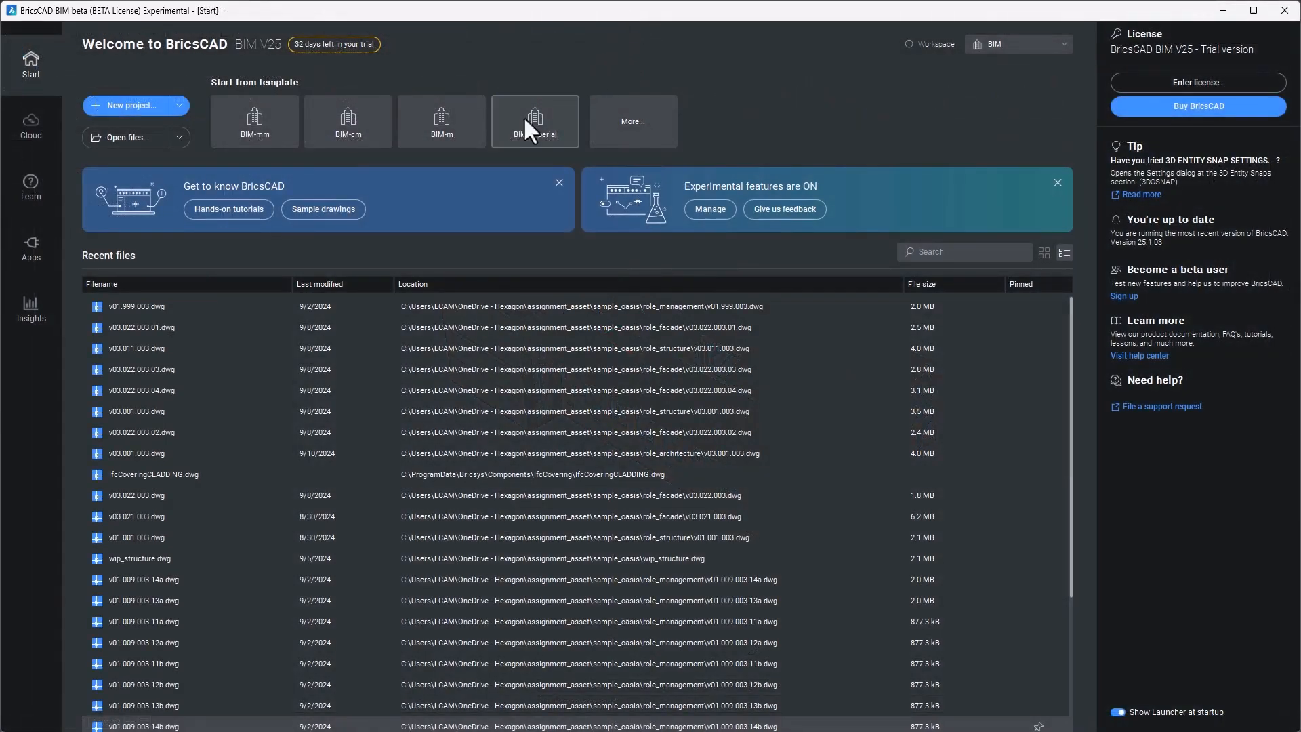
mouse_move(31, 126)
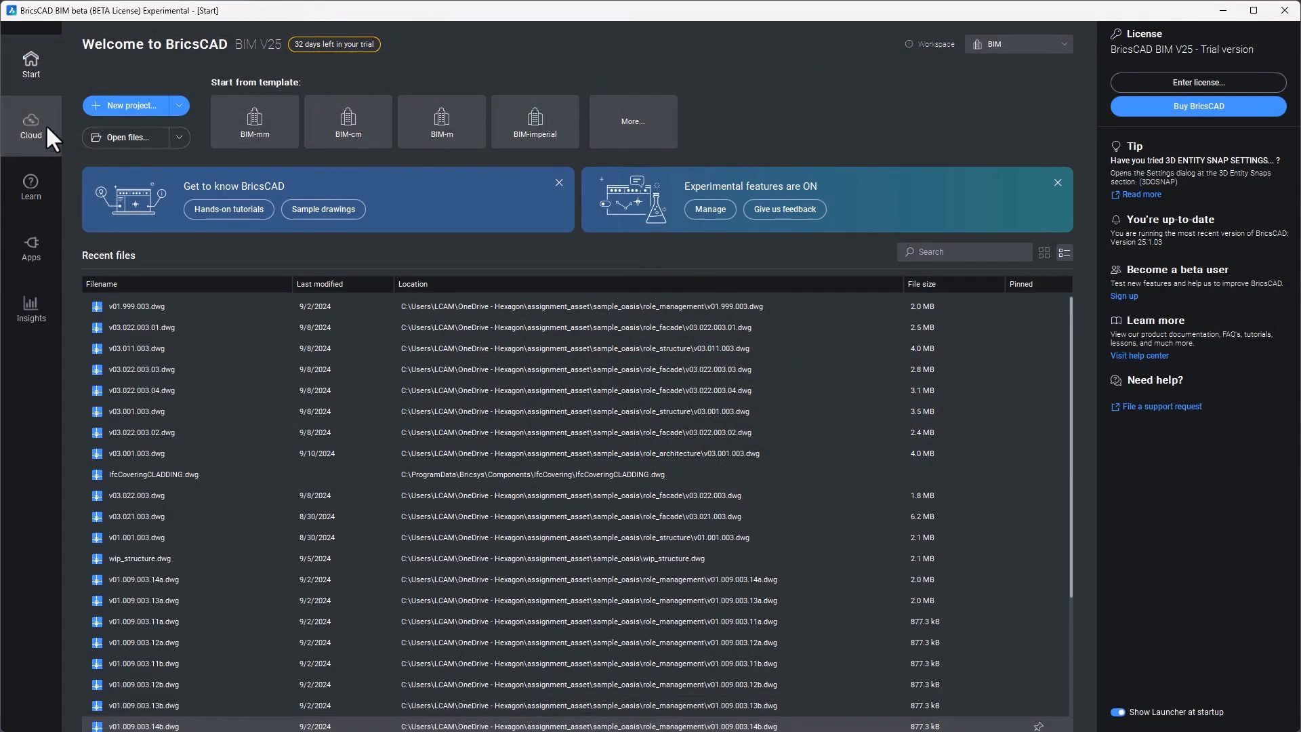
click(31, 126)
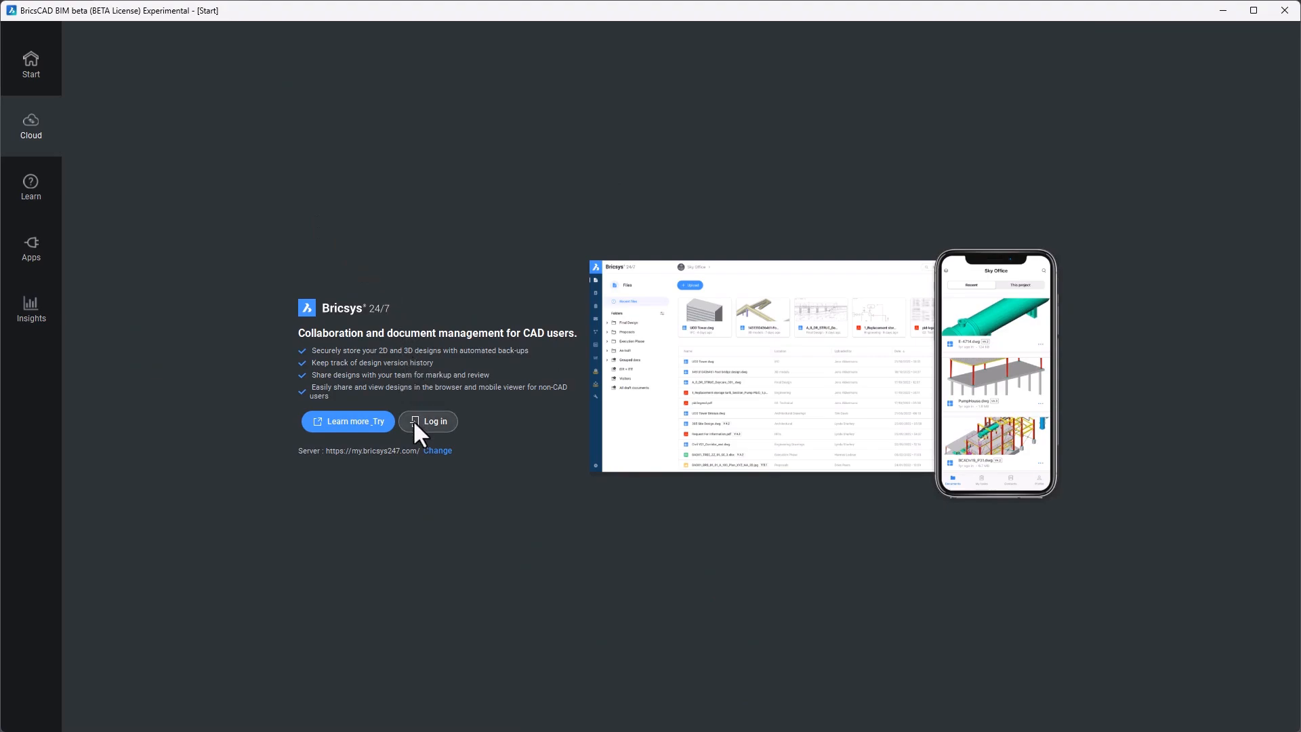
click(427, 420)
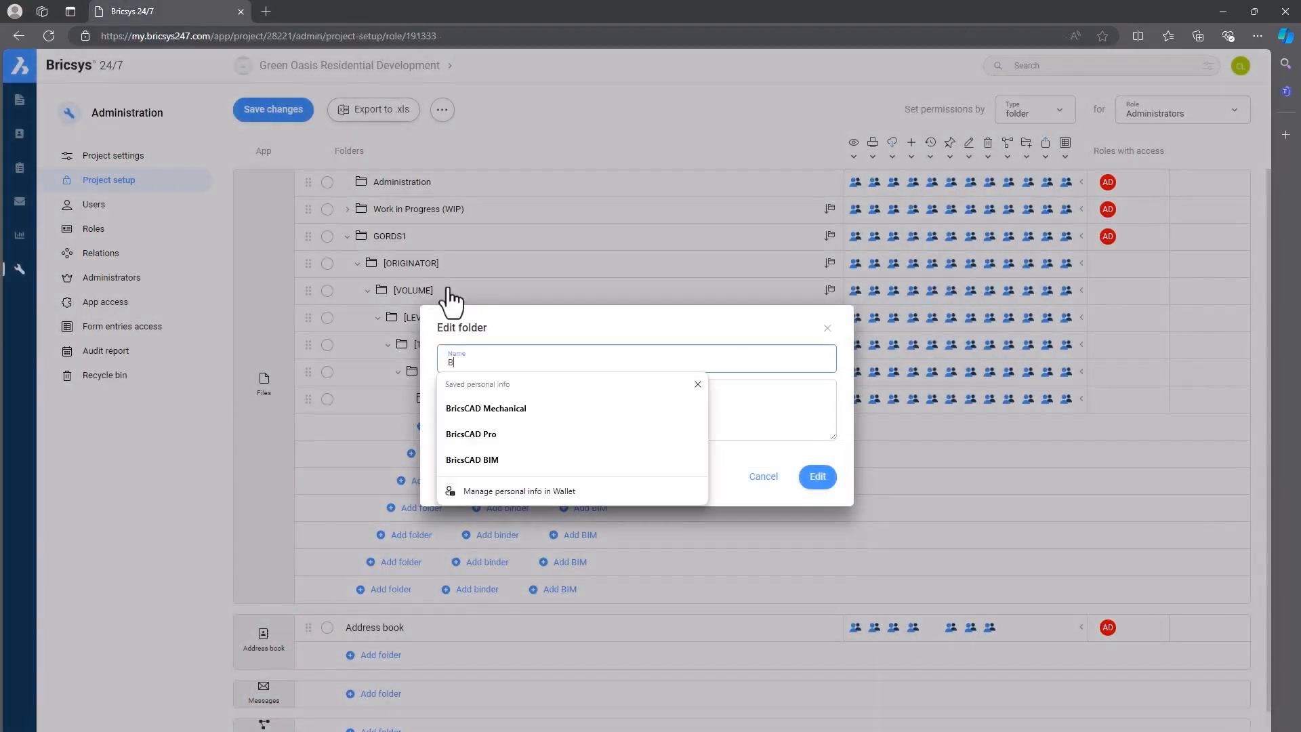
text(RICS)
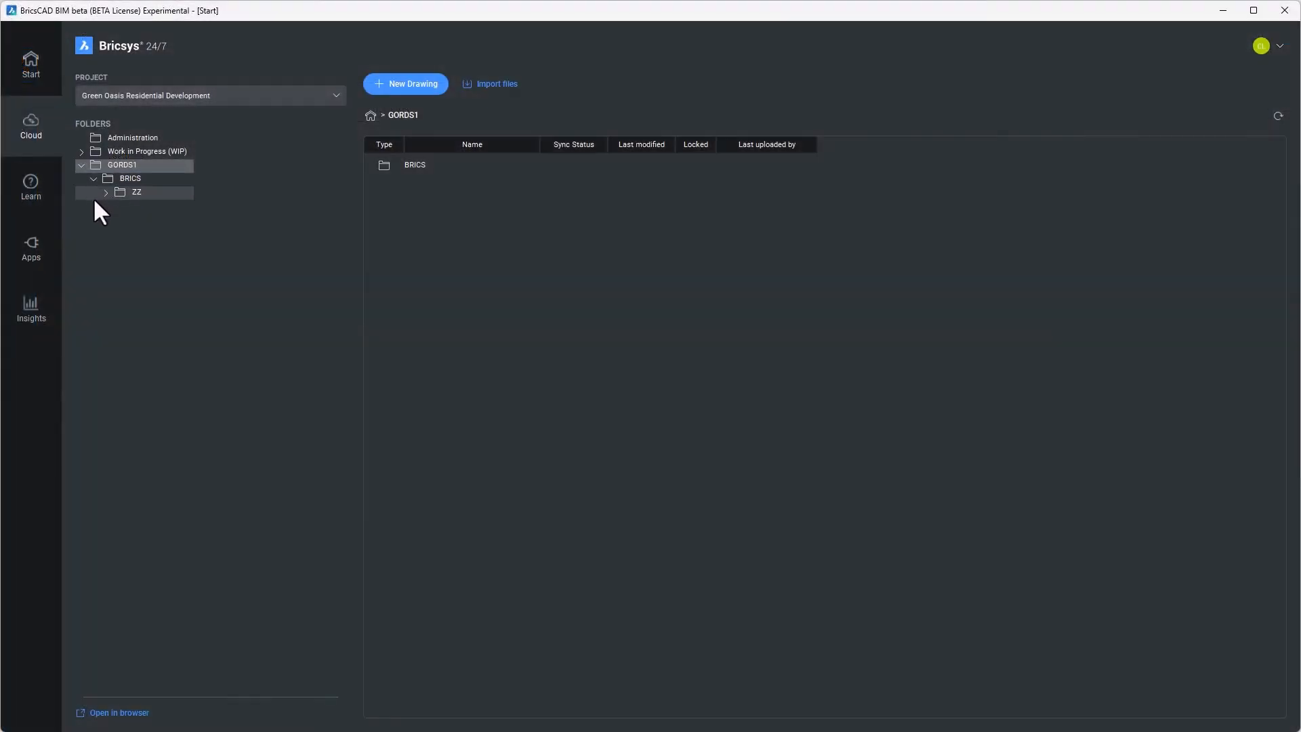
Step: Browse GORDS1 > BRICS > ZZ into the ZZZZ folder and download its first GORDS1-BRICS drawing
click(106, 191)
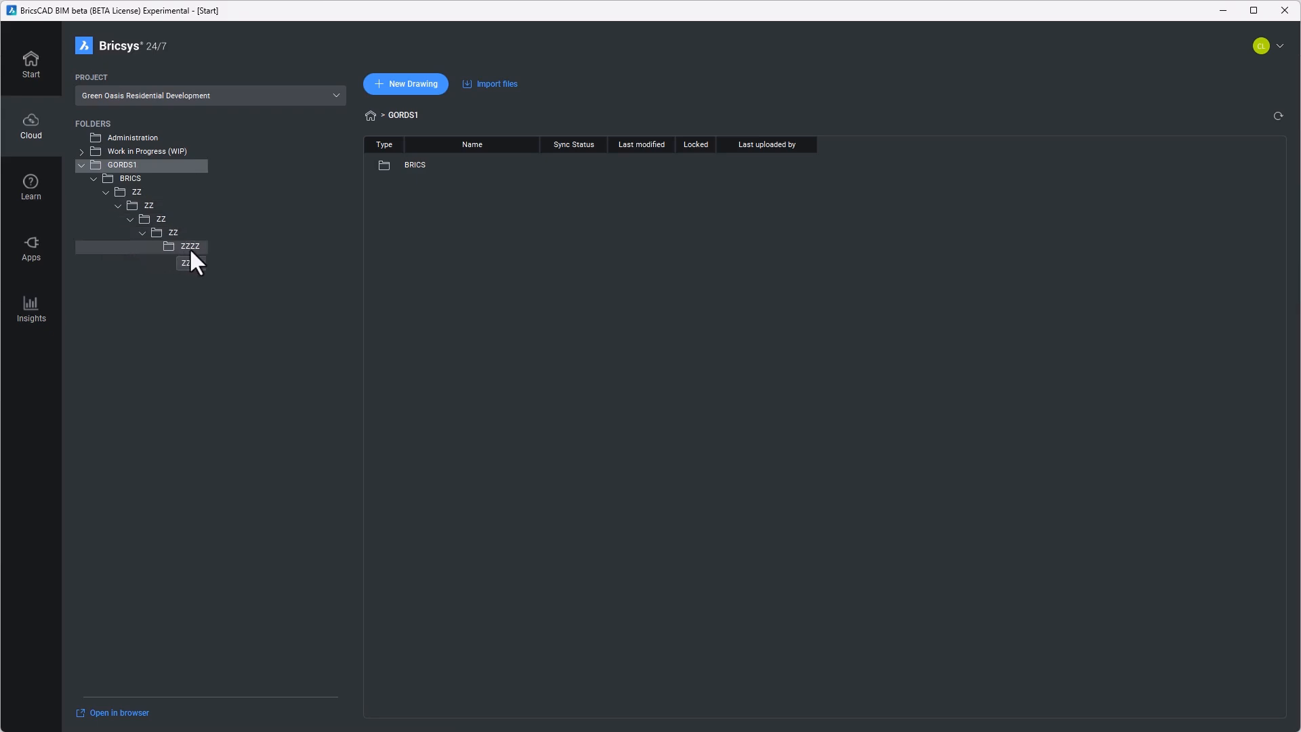
click(190, 245)
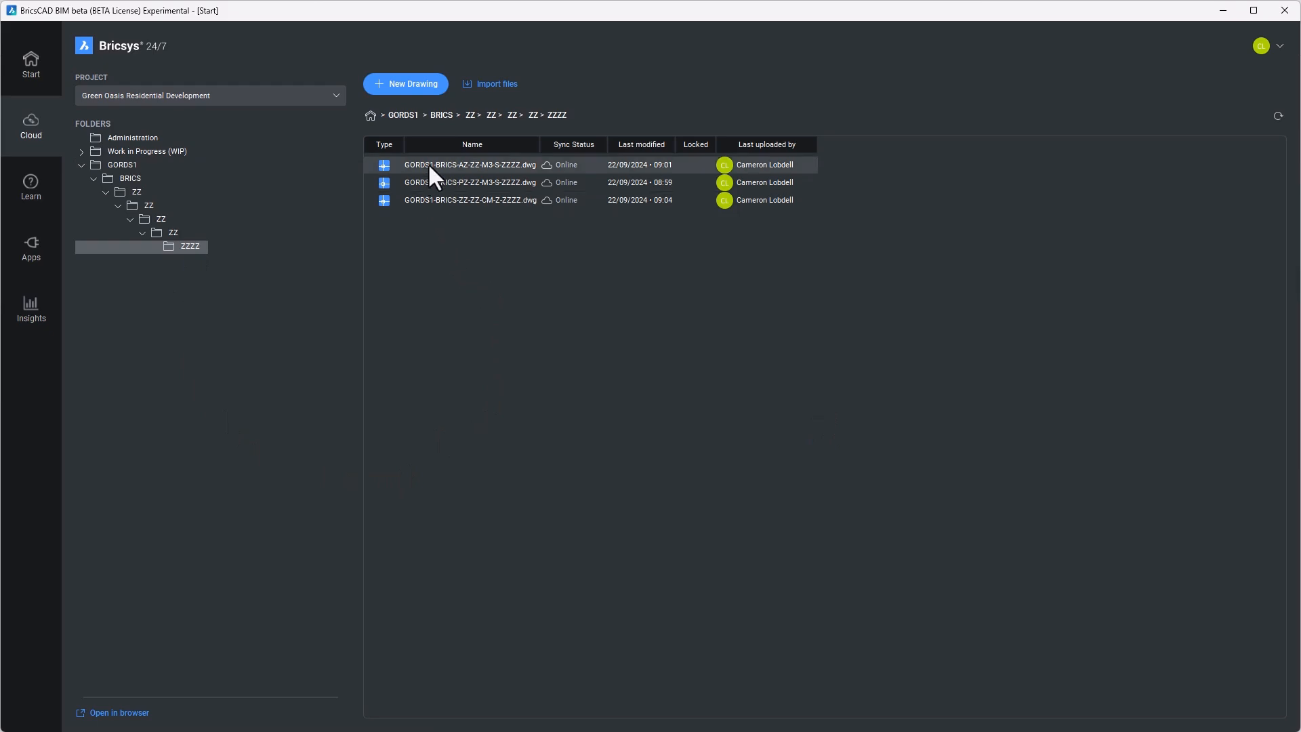
double_click(470, 164)
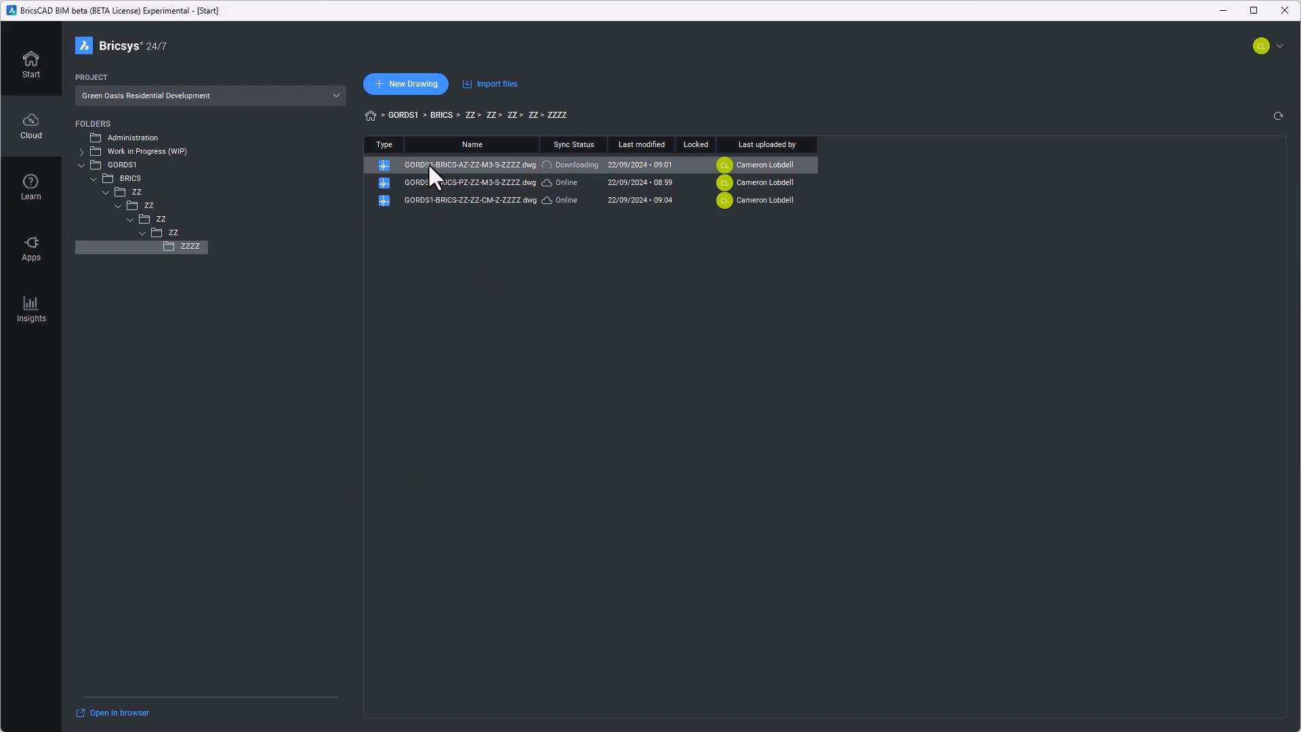